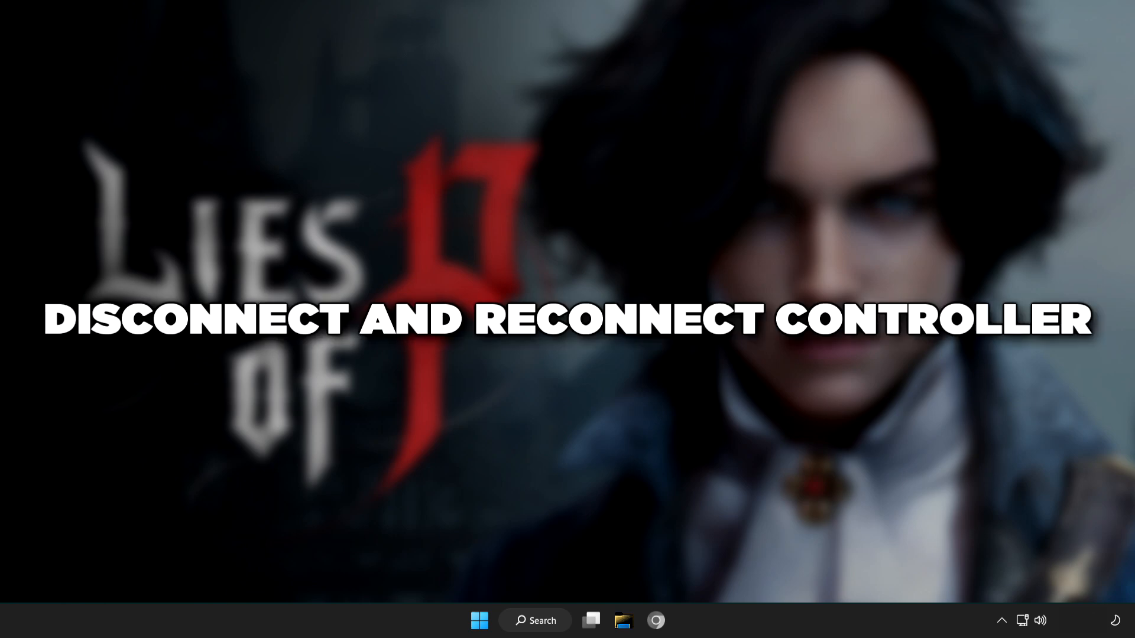
Open the Windows Start menu and launch Steam from the pinned apps
click(479, 620)
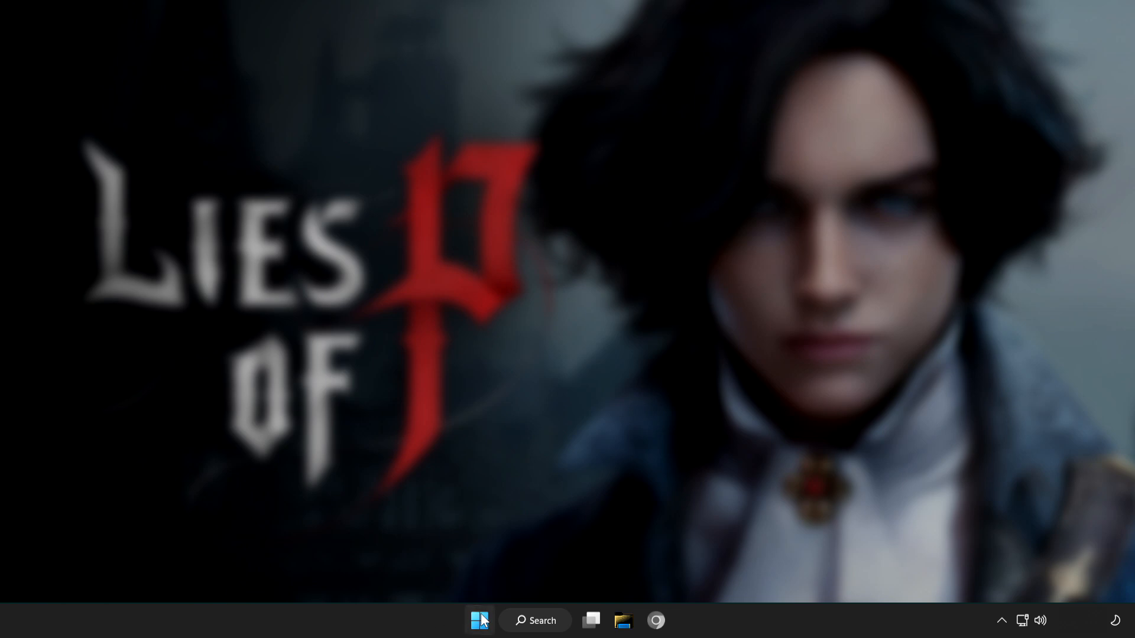
click(478, 620)
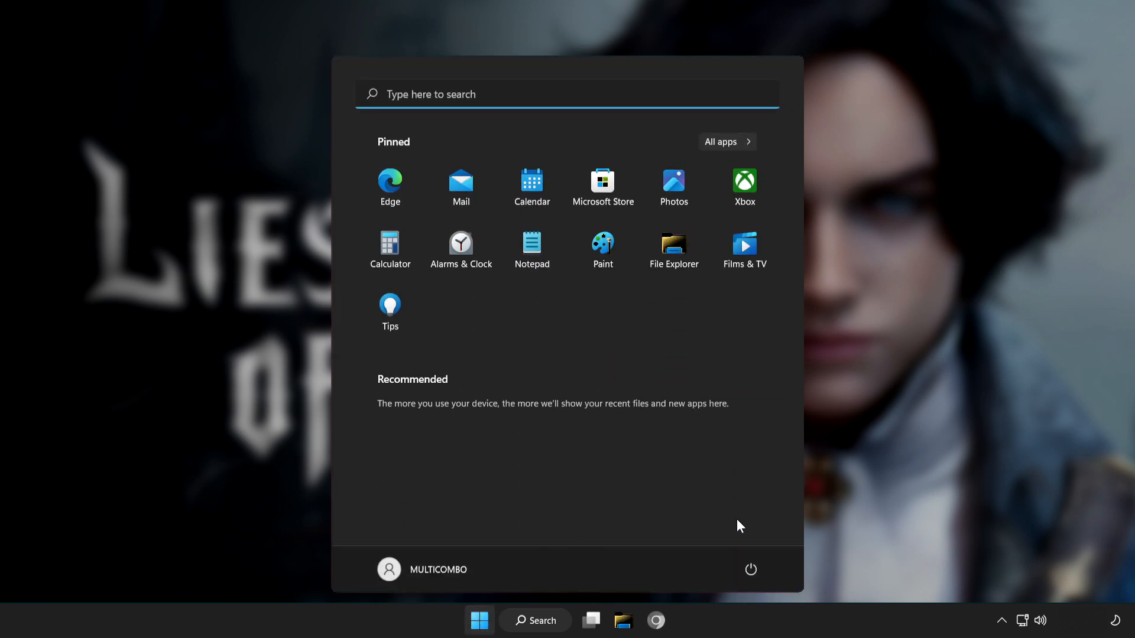
click(750, 570)
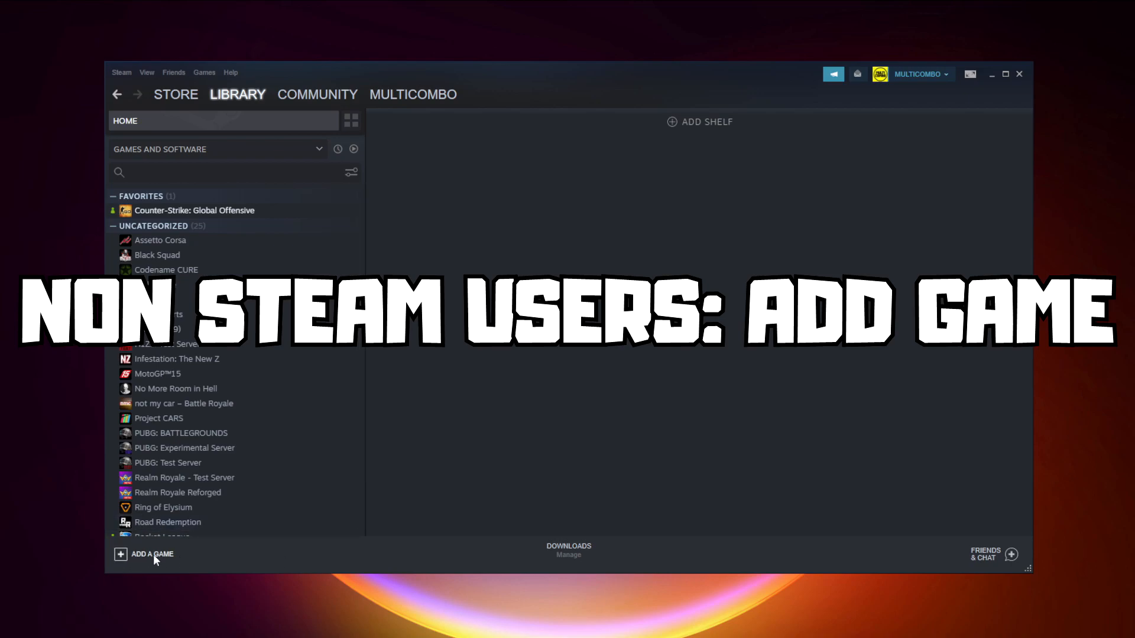
Add YOUR PROBLEMATIC GAME as a non-Steam program and open its library page
click(151, 553)
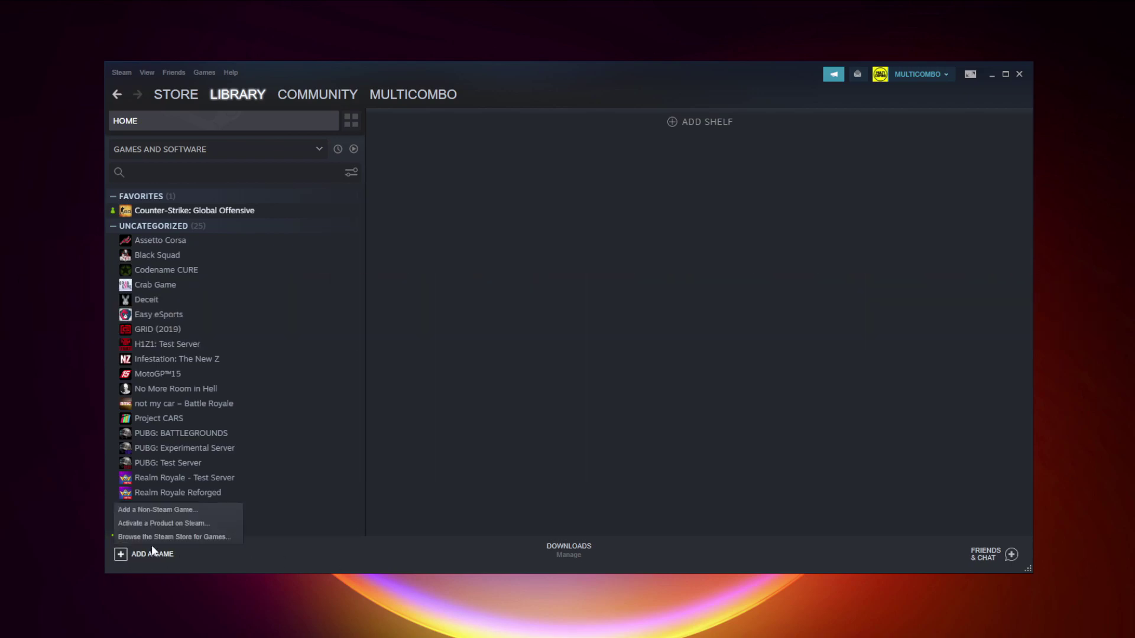
mouse_move(157, 509)
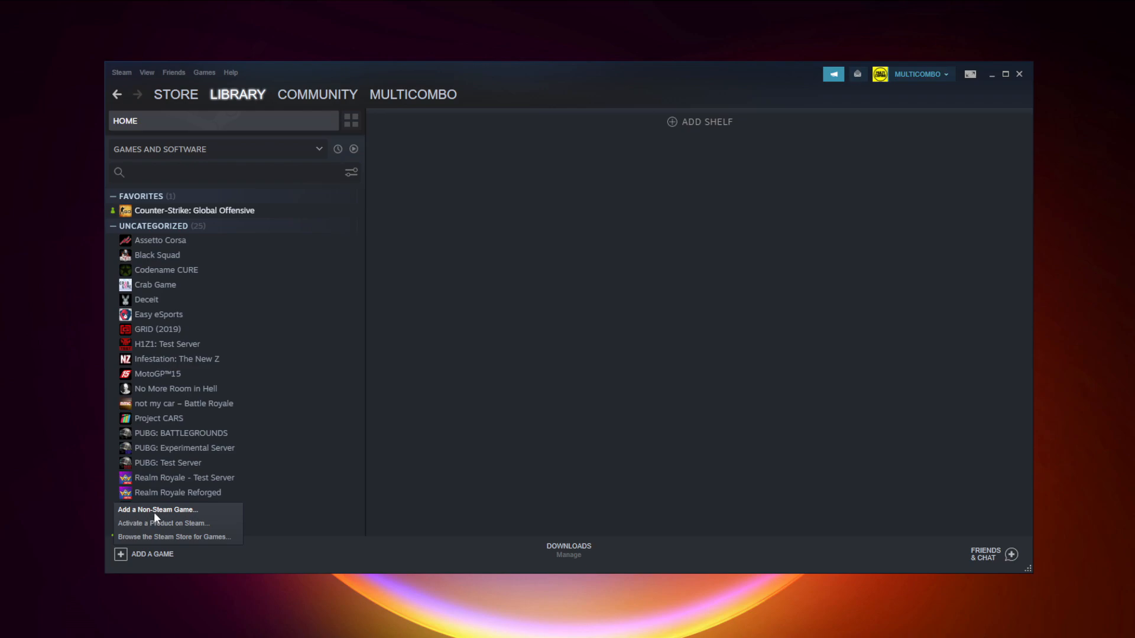
click(157, 509)
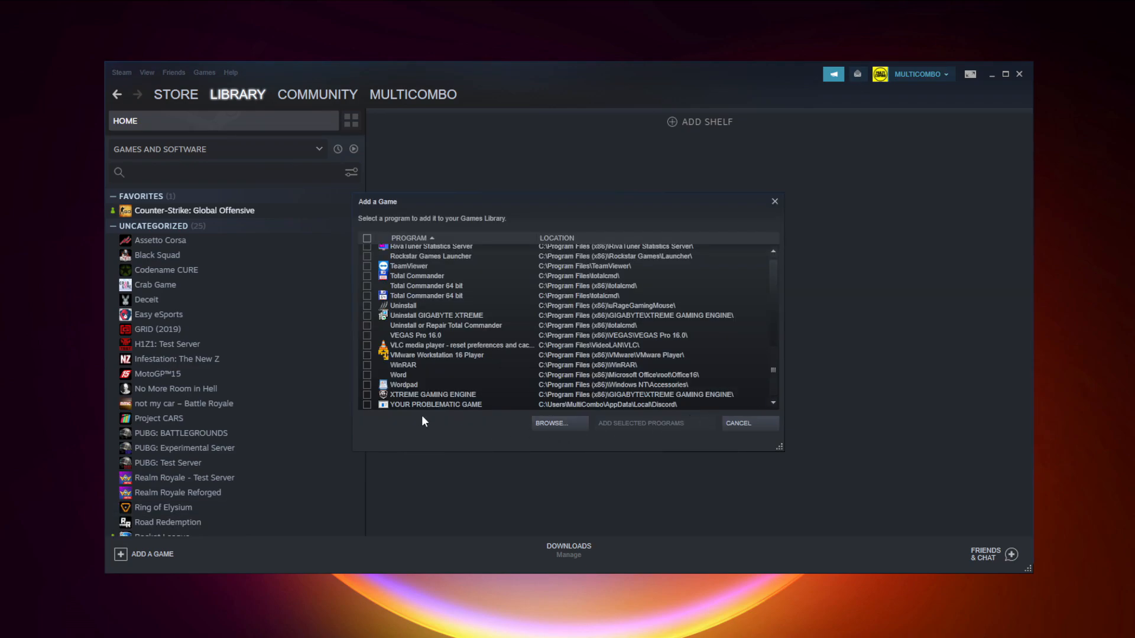
click(436, 404)
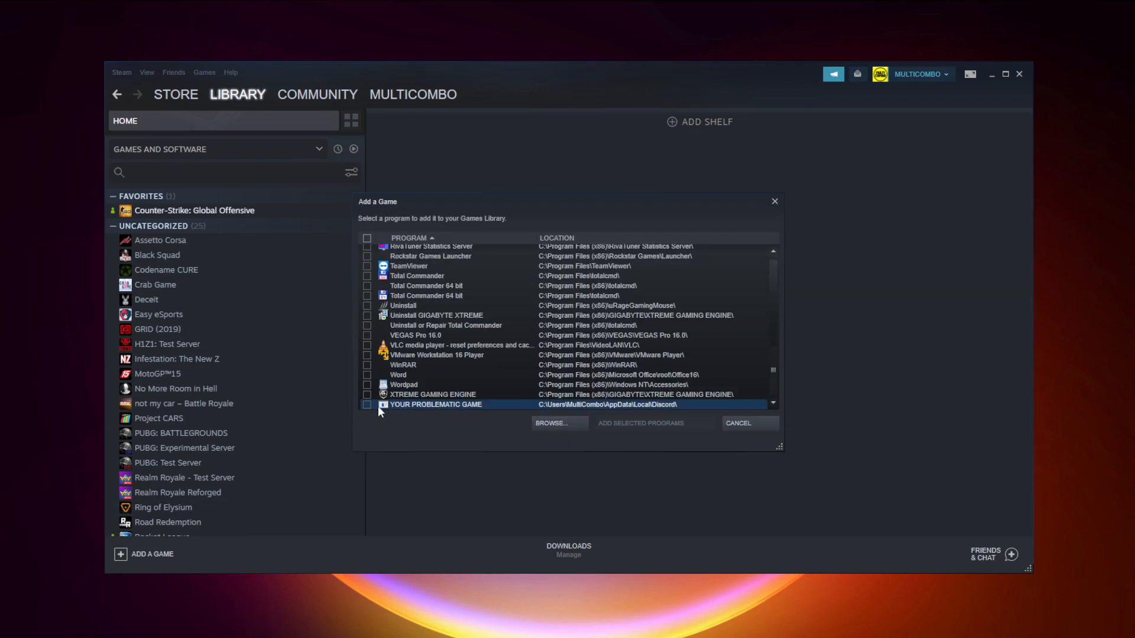
mouse_move(452, 413)
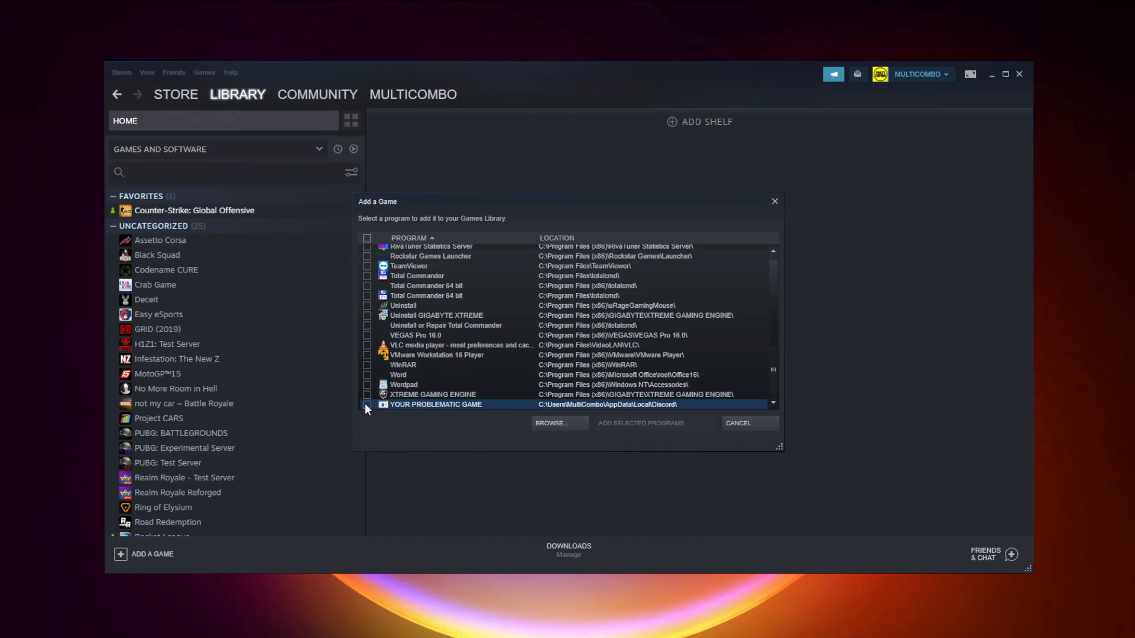
click(366, 404)
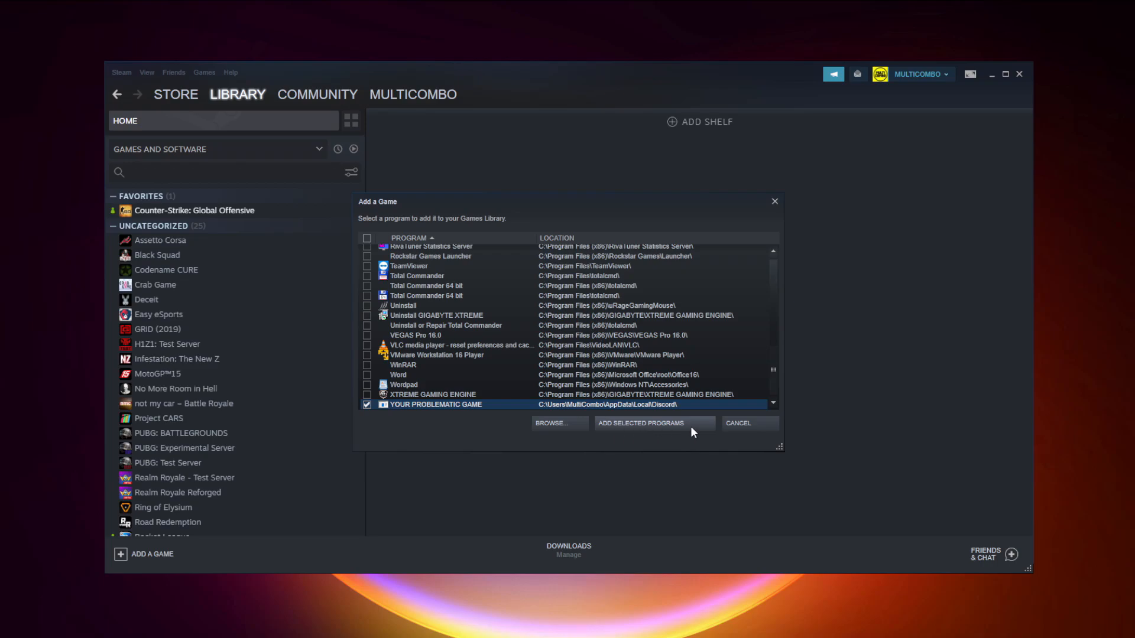
mouse_move(643, 431)
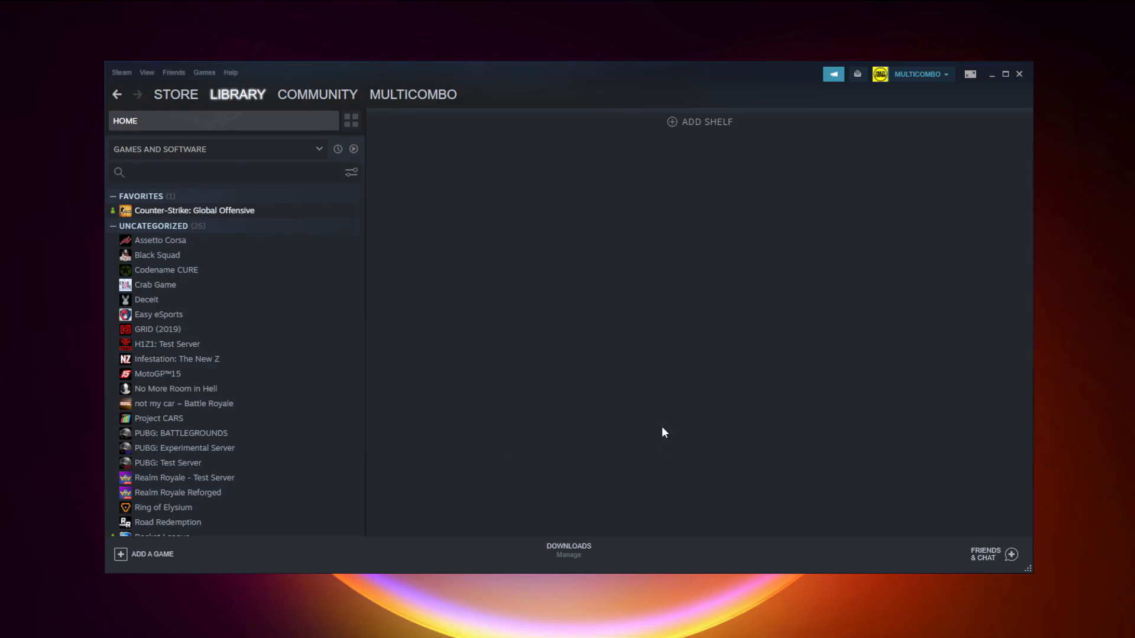
scroll(down, 3)
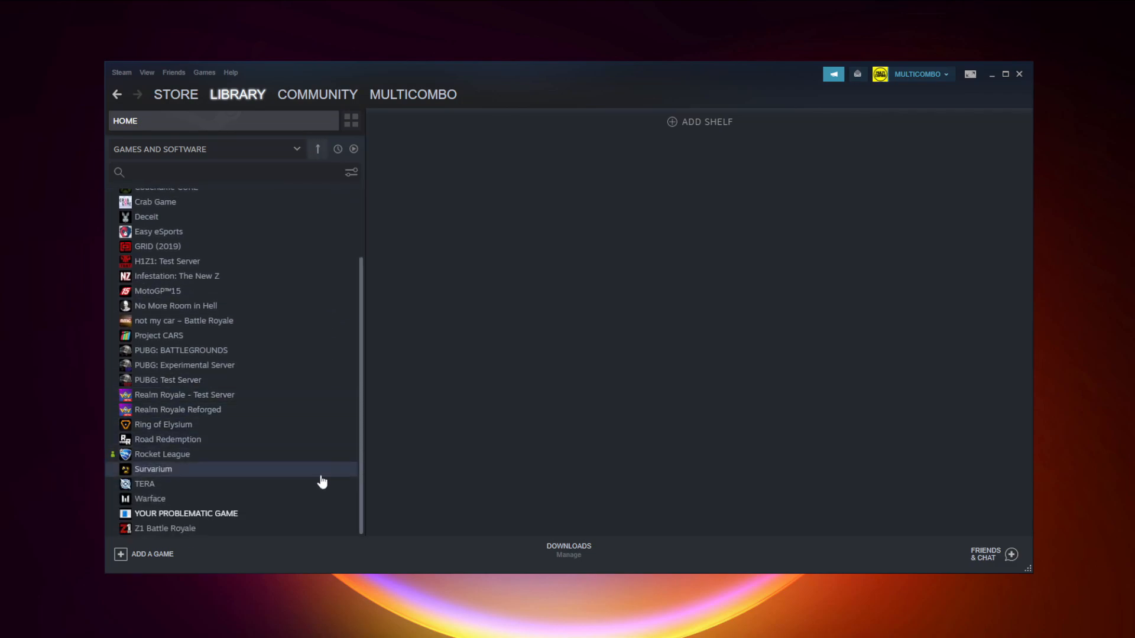
click(185, 512)
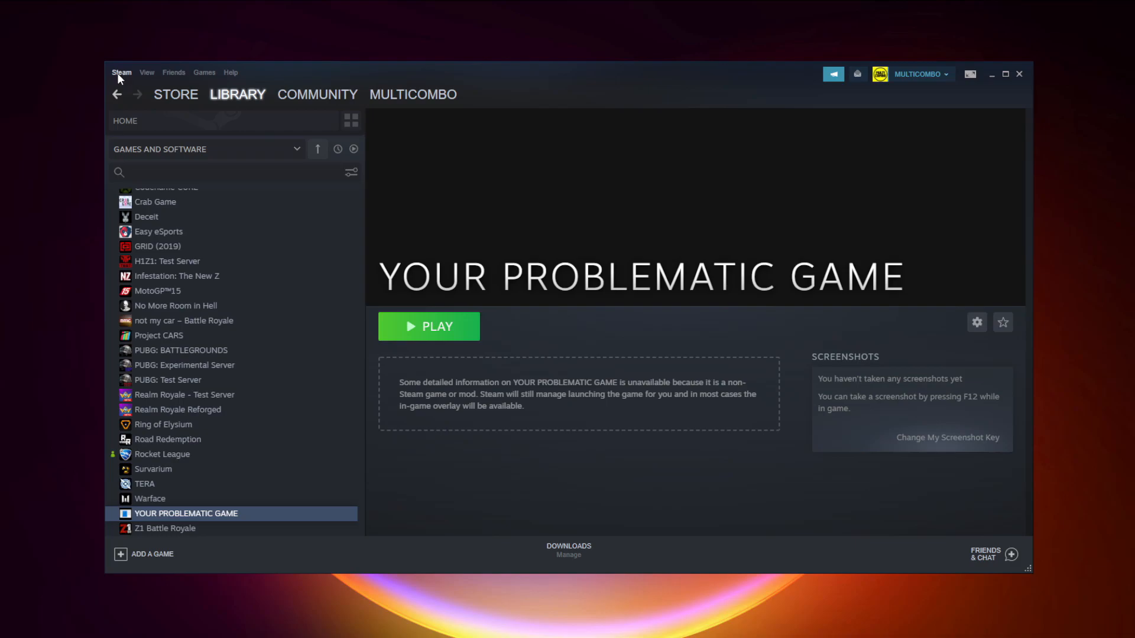
Open Steam Settings on the Controller category
click(121, 72)
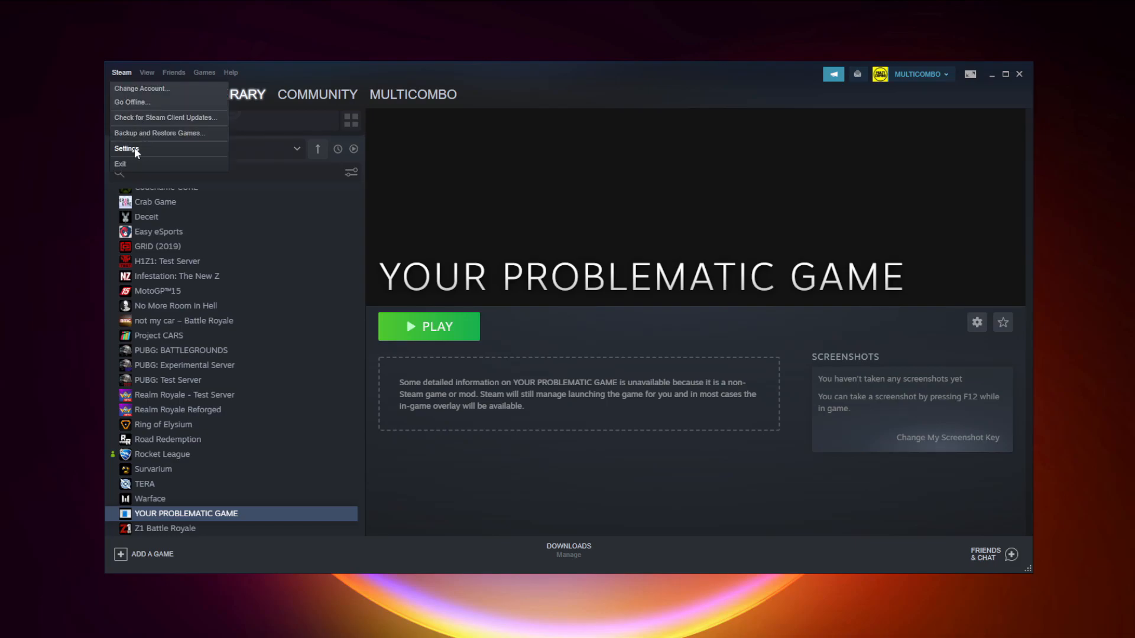
click(126, 149)
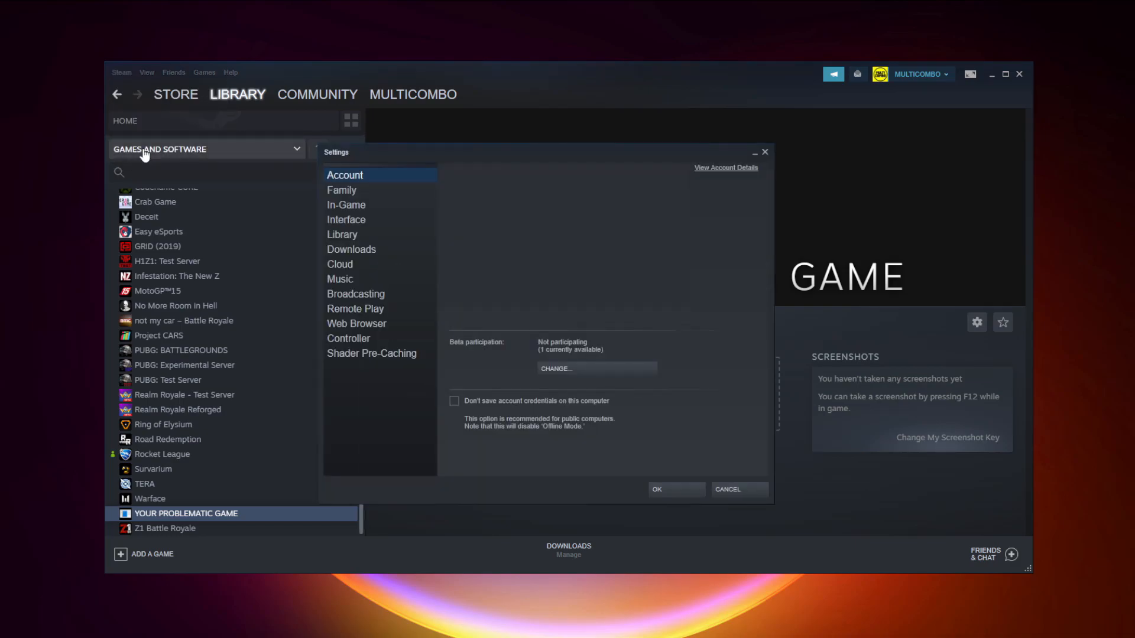
mouse_move(357, 341)
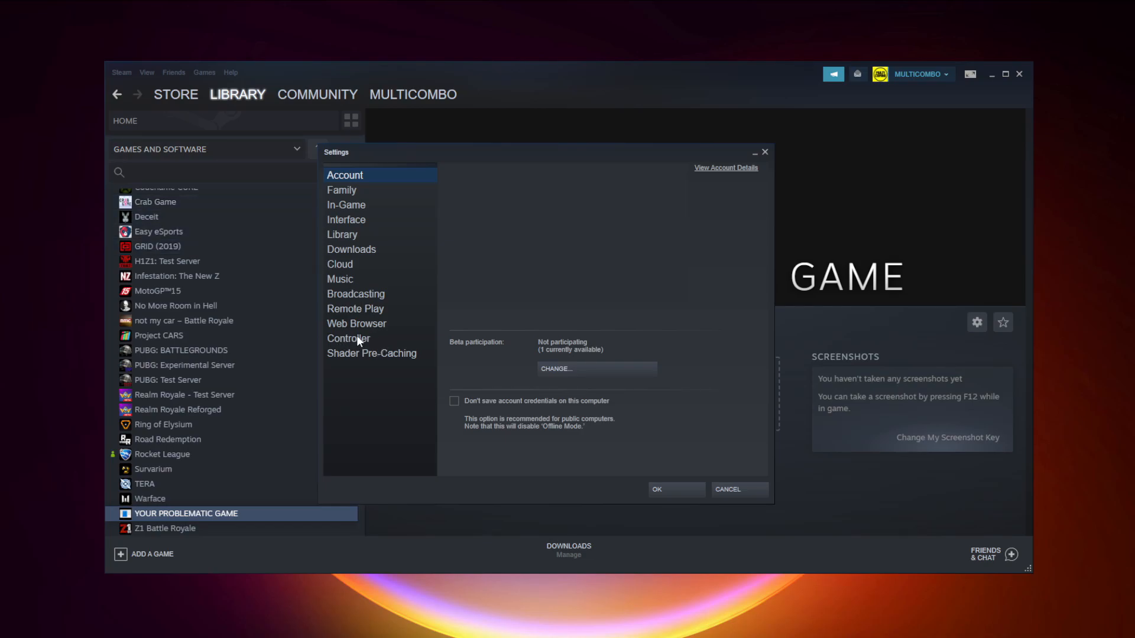
click(348, 338)
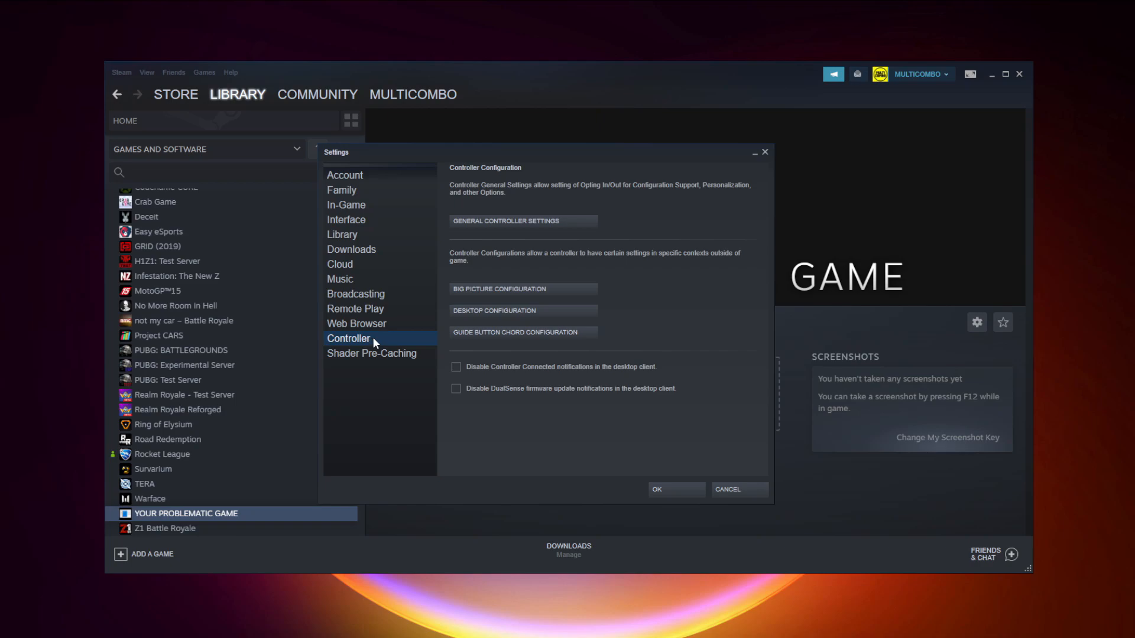
mouse_move(577, 228)
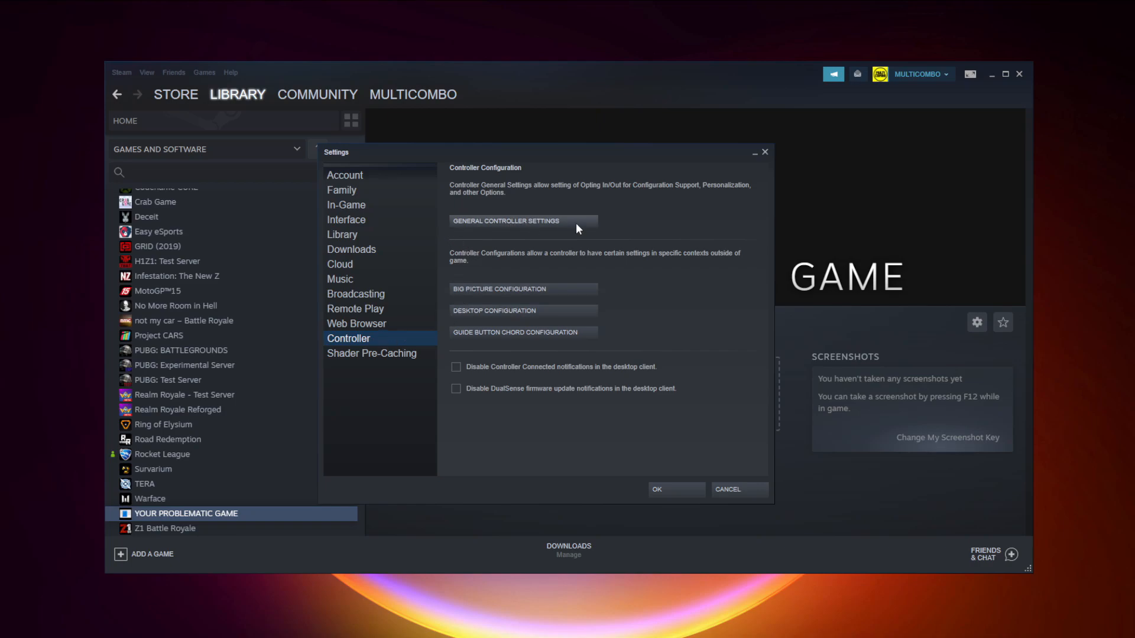
mouse_move(526, 230)
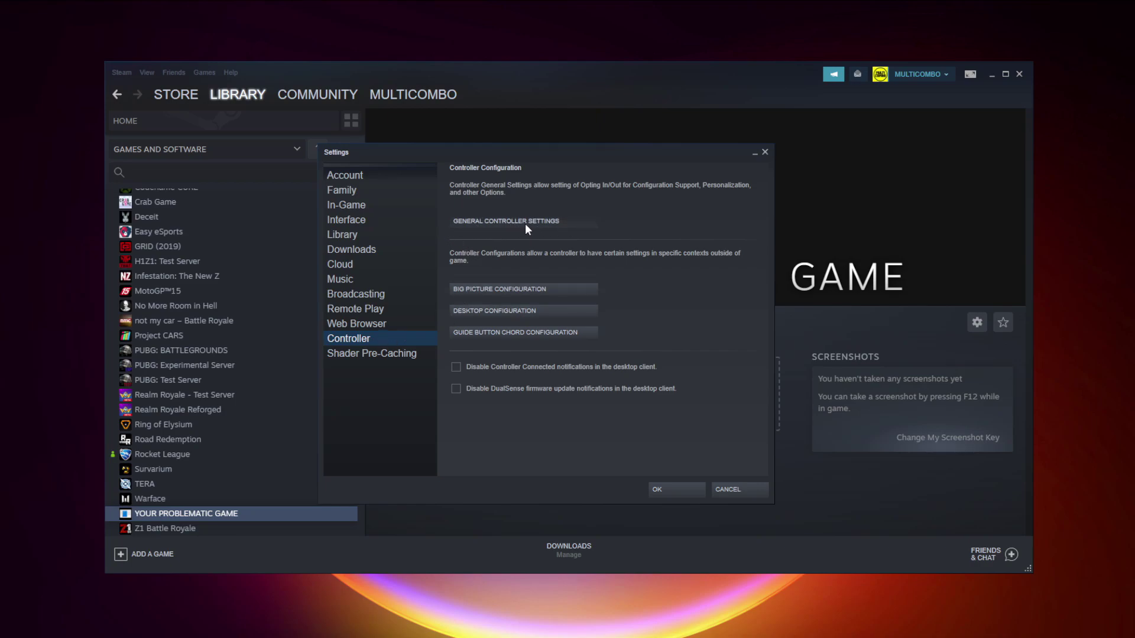
Enable Xbox Configuration Support in General Controller Settings and calibrate the Xbox 360 Controller
click(505, 220)
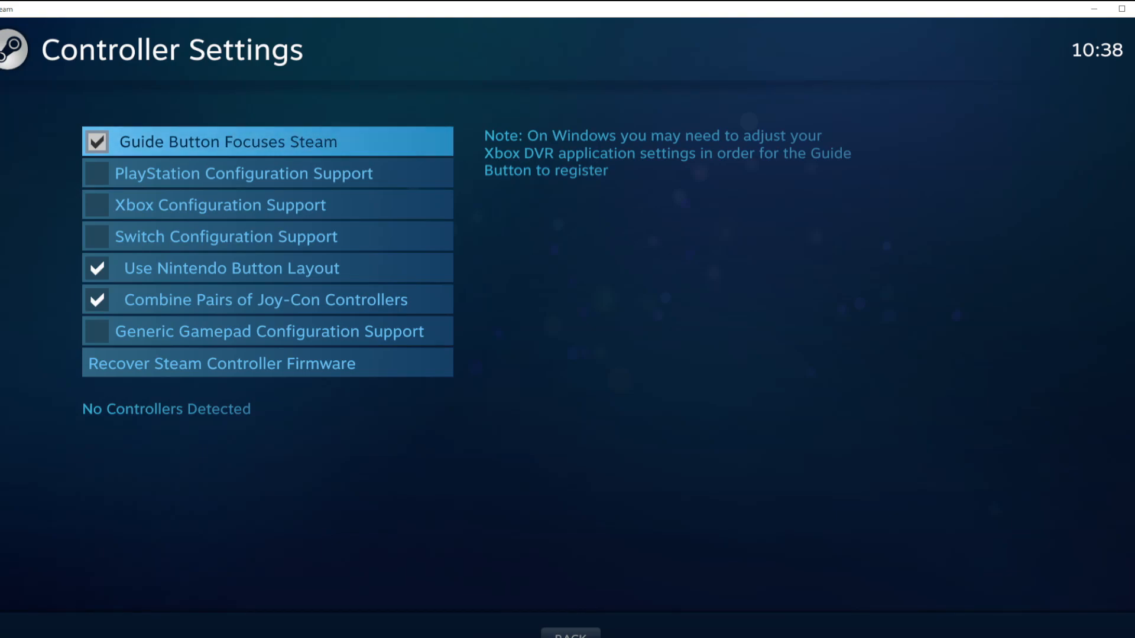
mouse_move(574, 264)
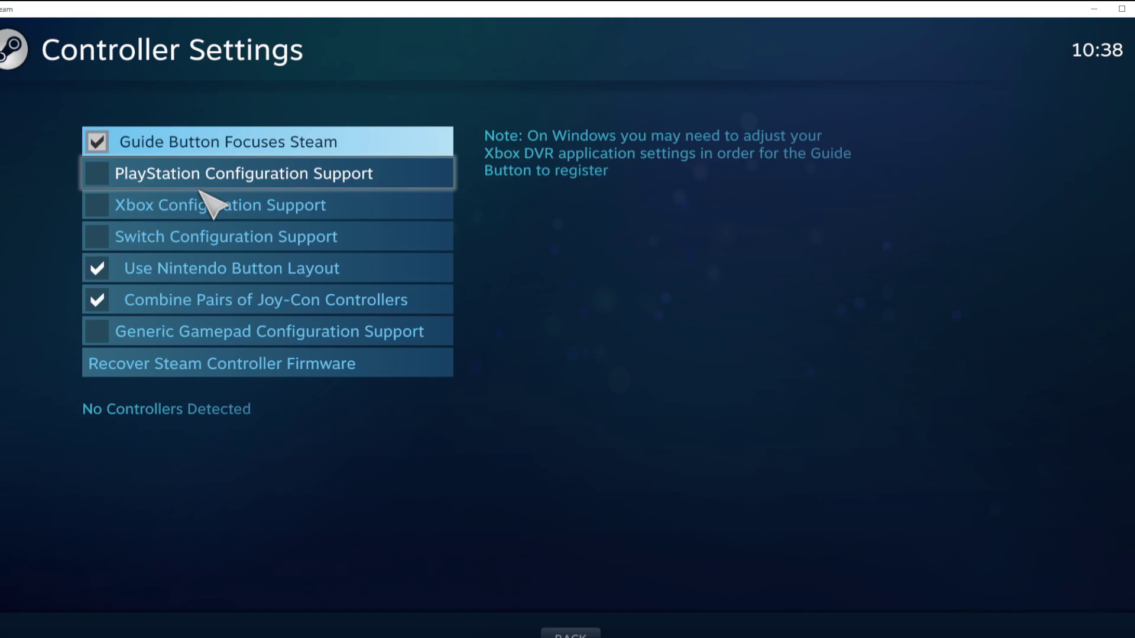
mouse_move(253, 211)
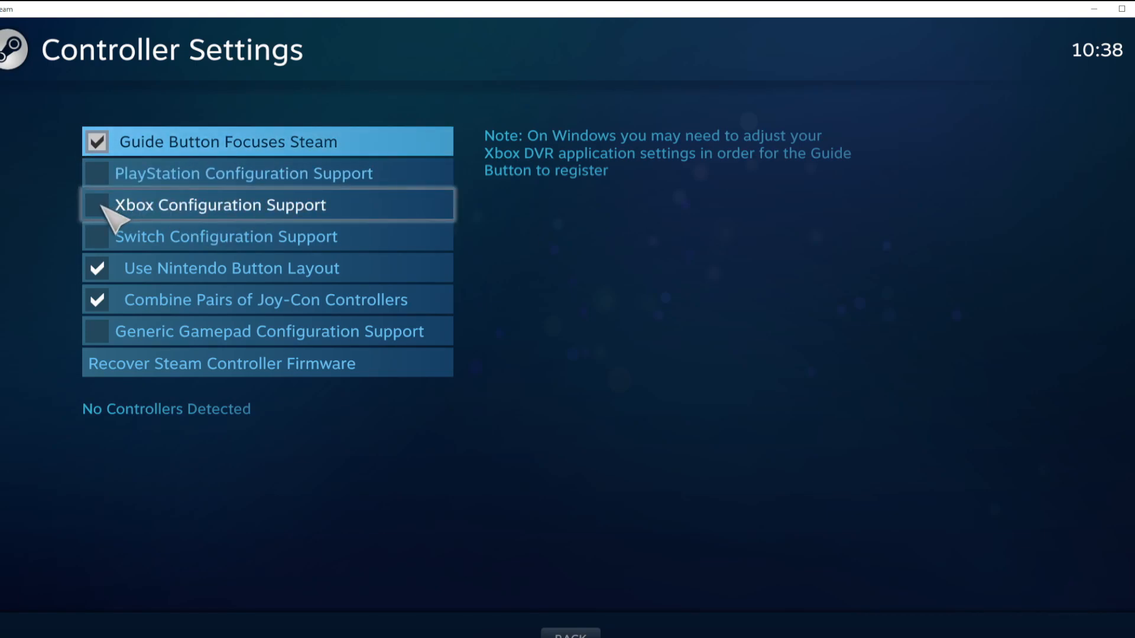
click(96, 205)
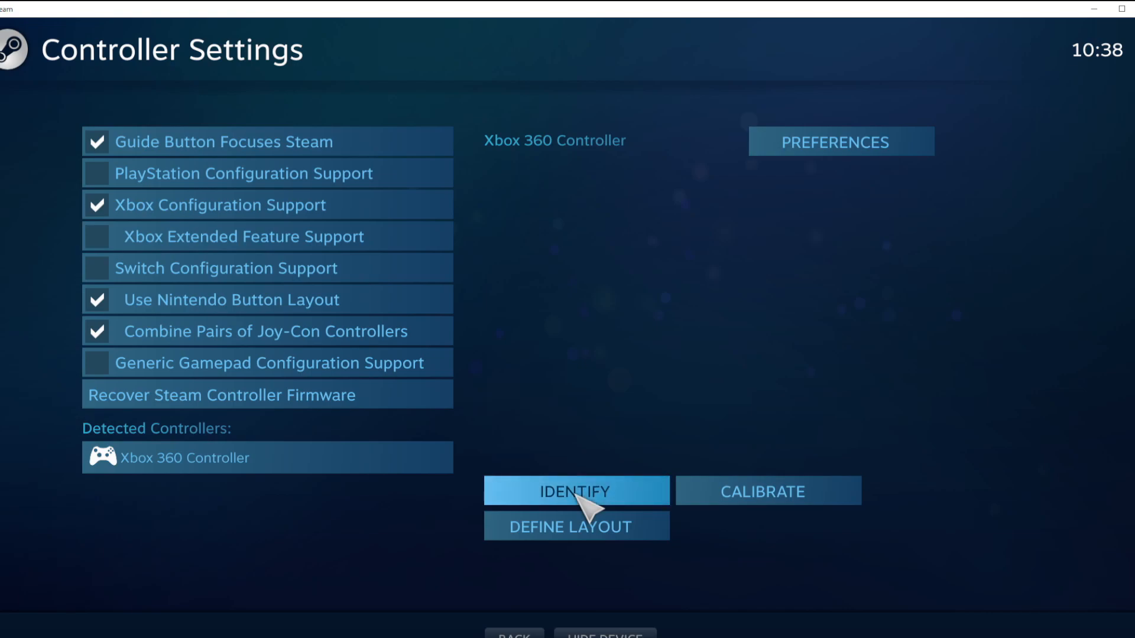
mouse_move(730, 506)
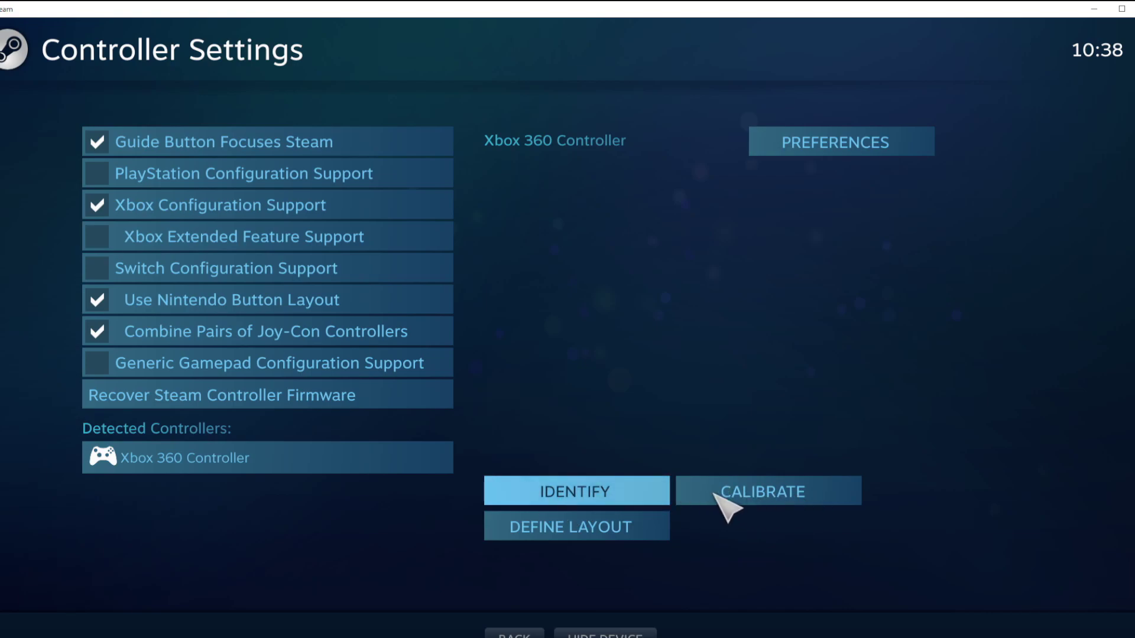
click(766, 490)
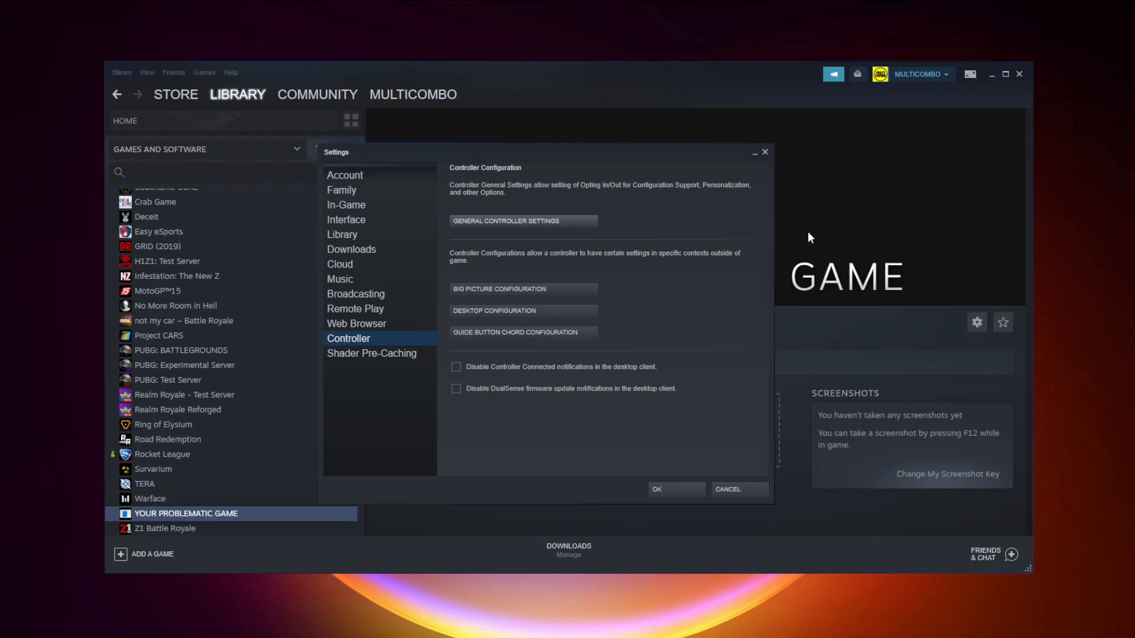
mouse_move(674, 381)
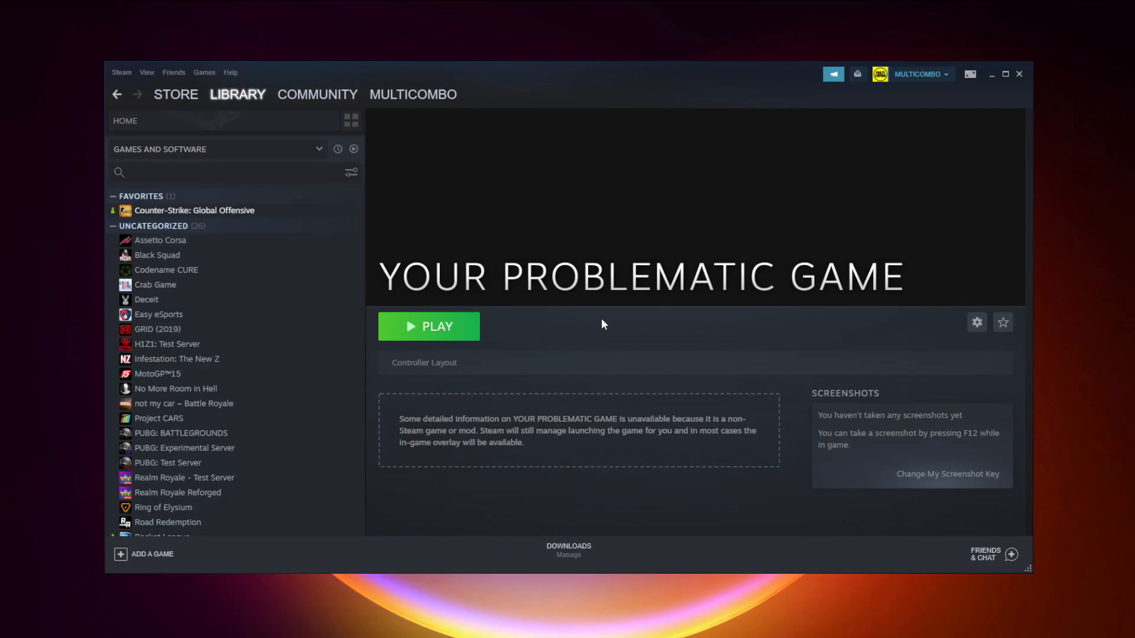
mouse_move(972, 95)
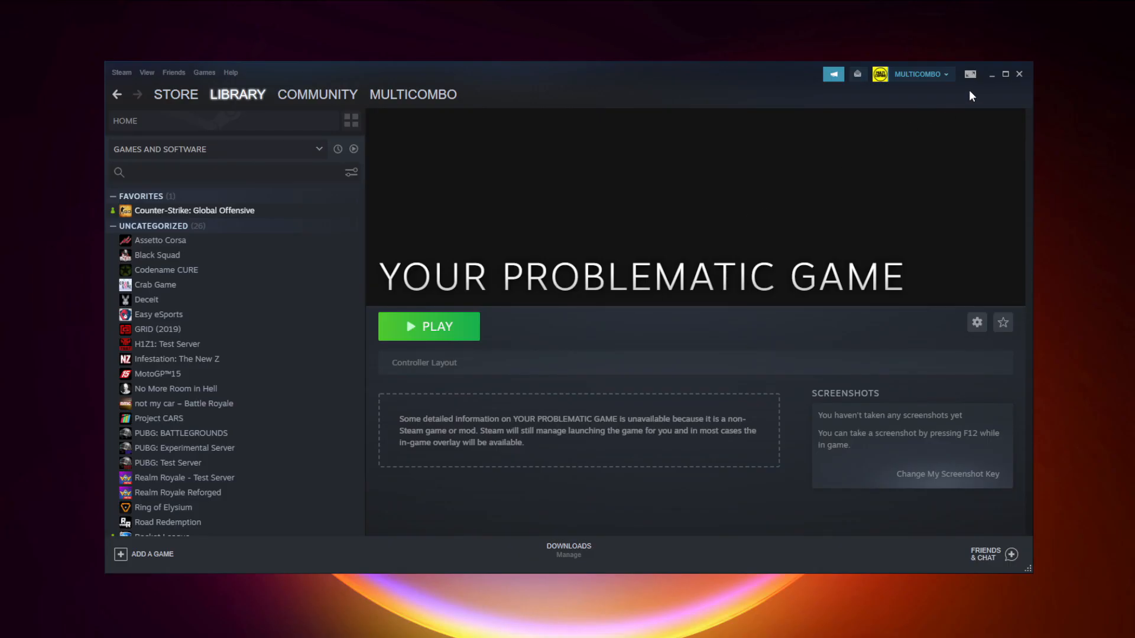
mouse_move(970, 75)
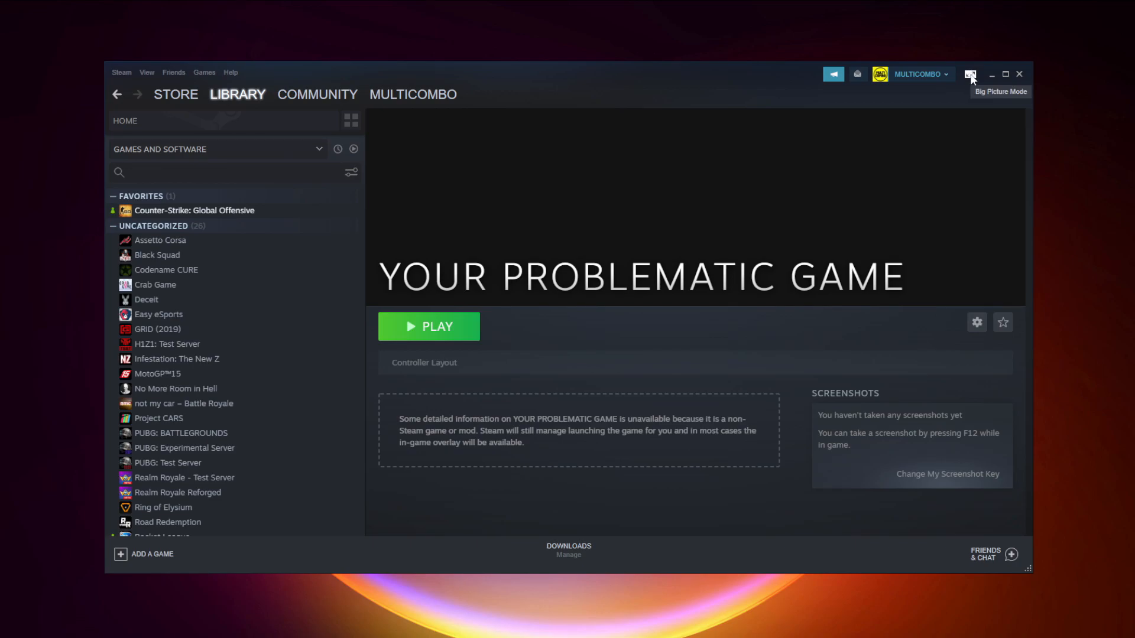
Enter Big Picture mode and select YOUR PROBLEMATIC GAME in the library
click(971, 74)
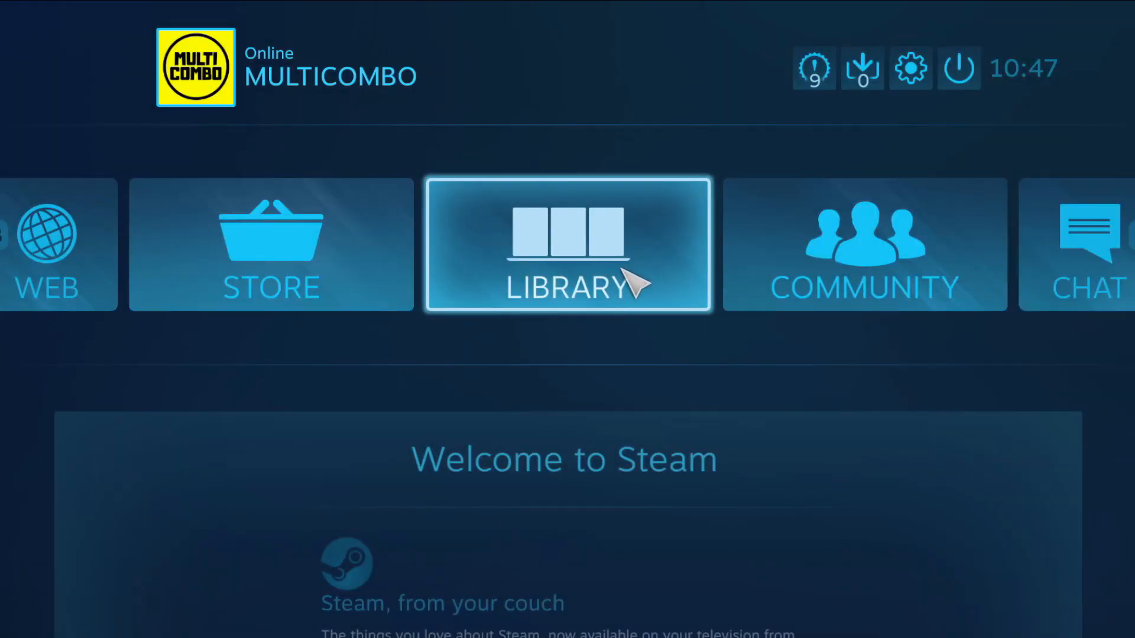
mouse_move(592, 310)
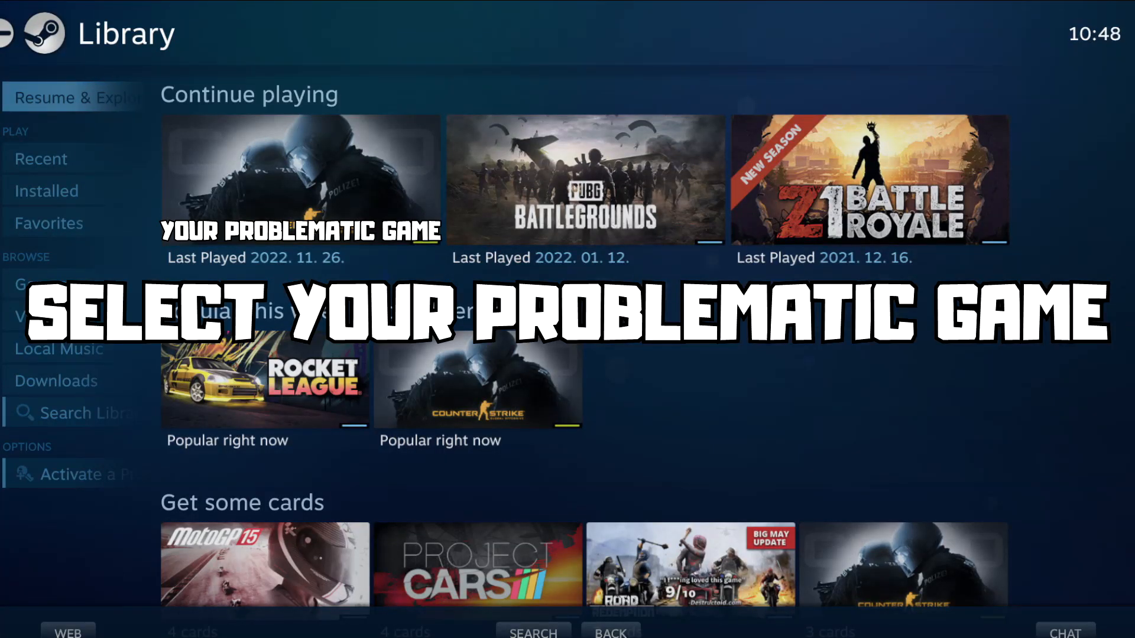
click(300, 180)
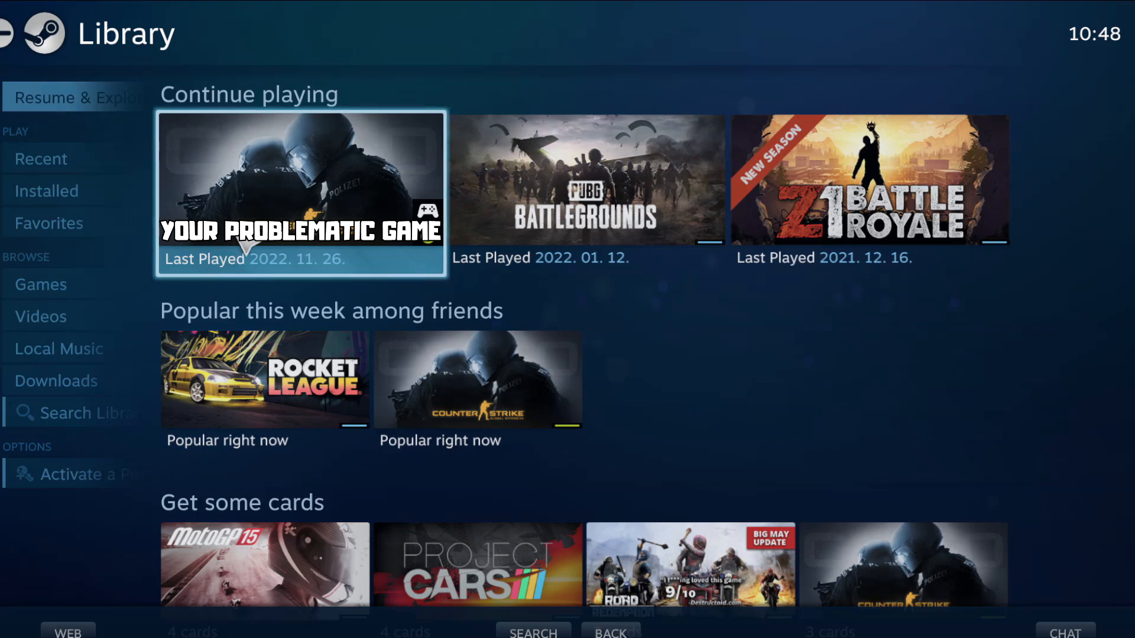
mouse_move(296, 248)
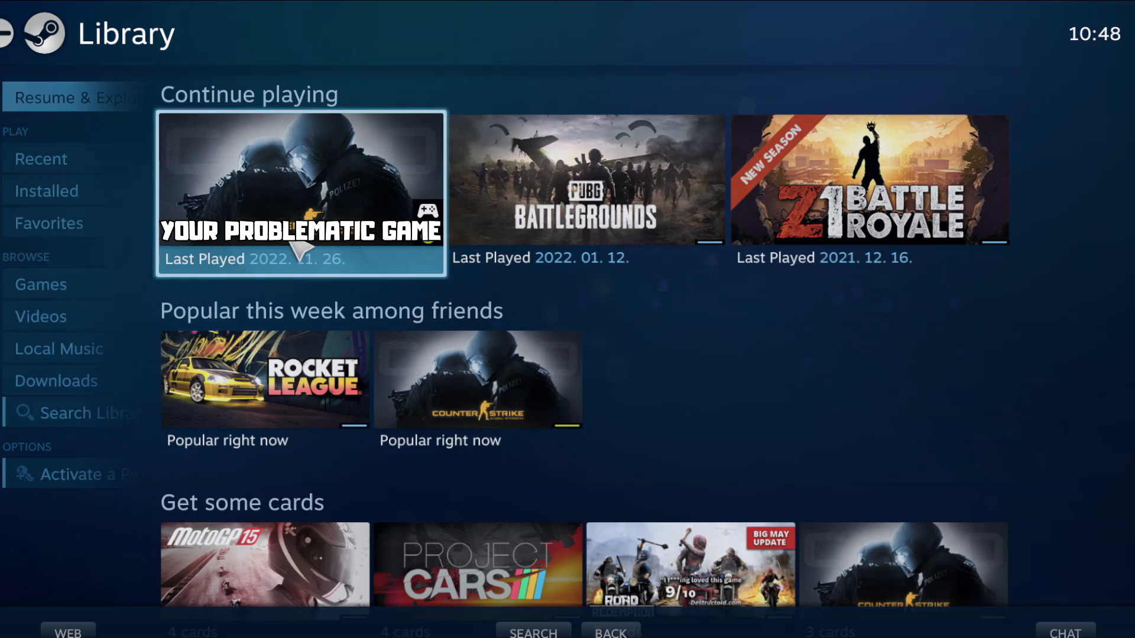
Open Controller Options under Manage Game for YOUR PROBLEMATIC GAME
click(300, 192)
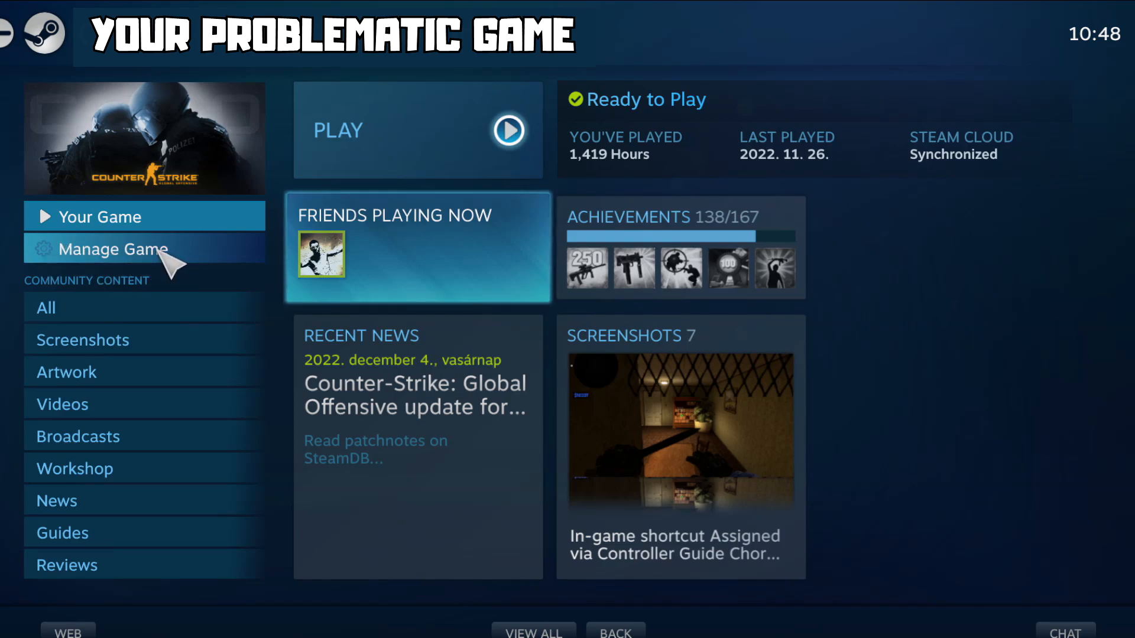
click(112, 248)
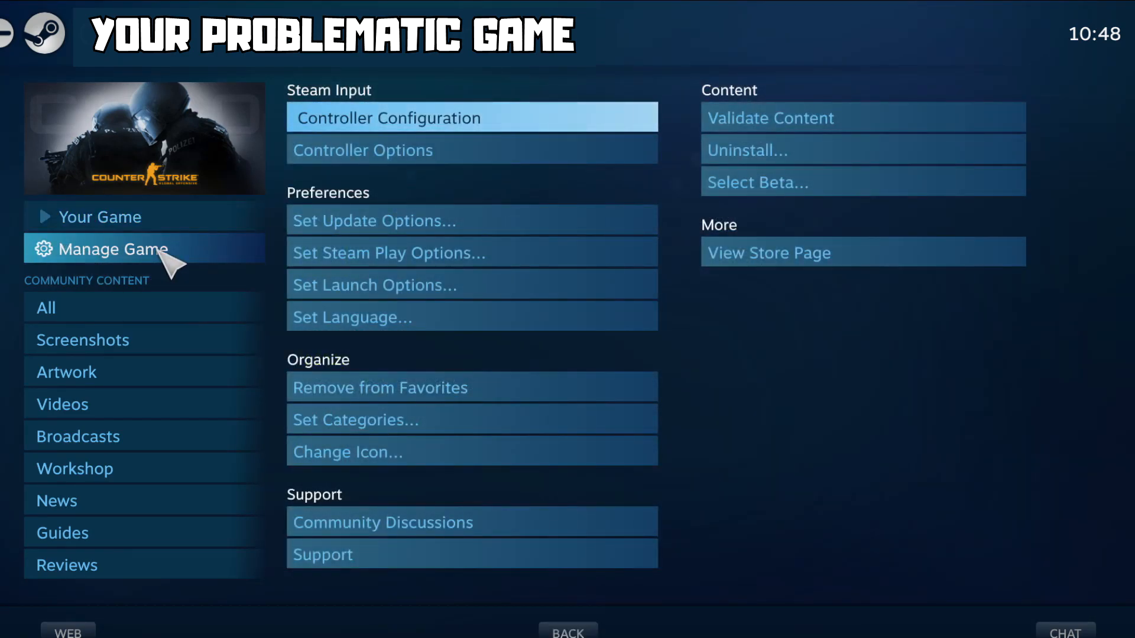
mouse_move(242, 149)
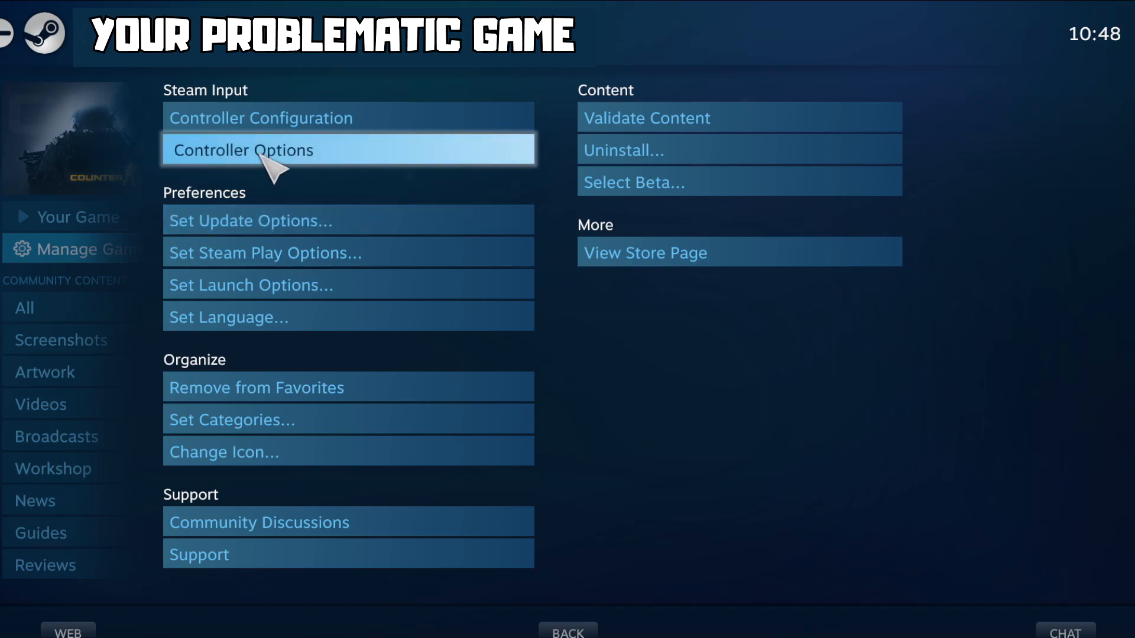
click(242, 150)
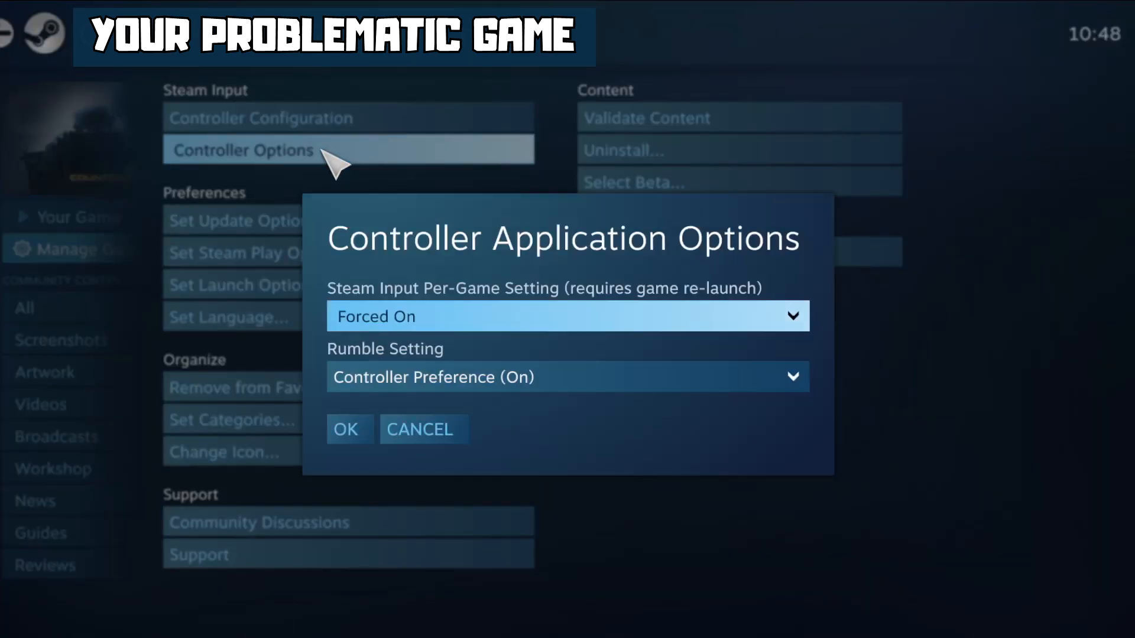
mouse_move(369, 322)
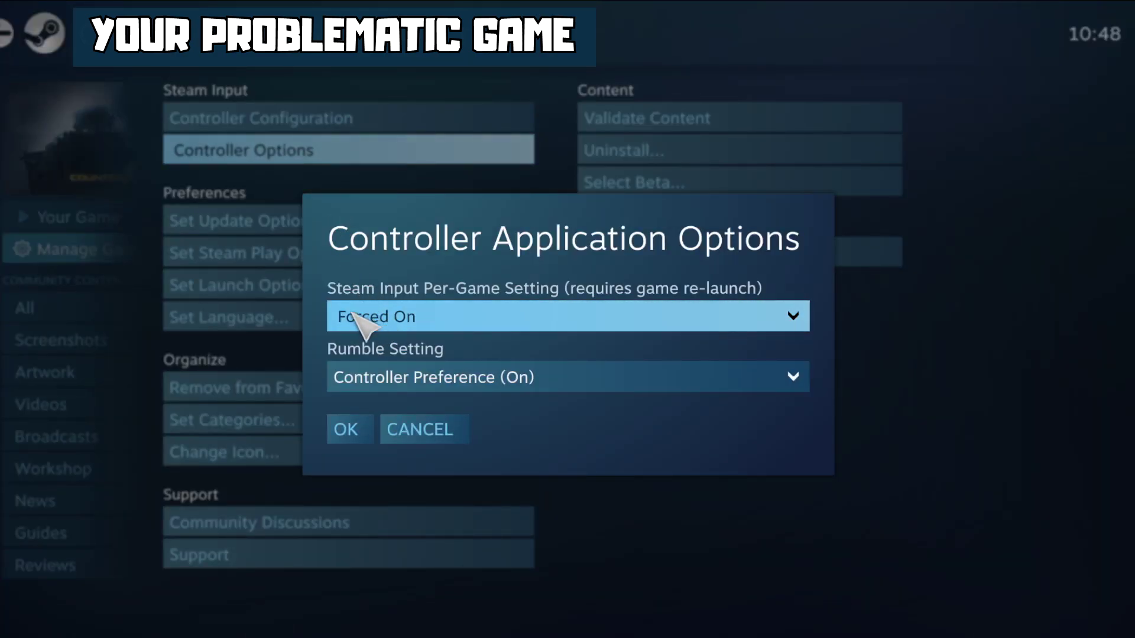
mouse_move(550, 331)
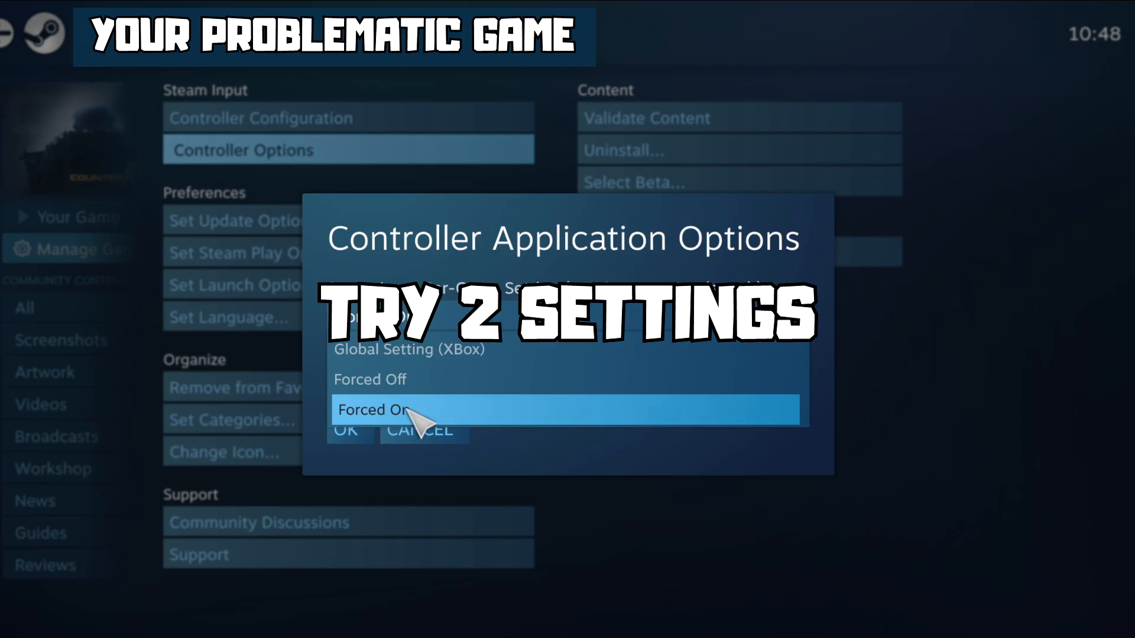
Choose Forced Off for the Steam Input per-game setting and confirm with OK
click(370, 380)
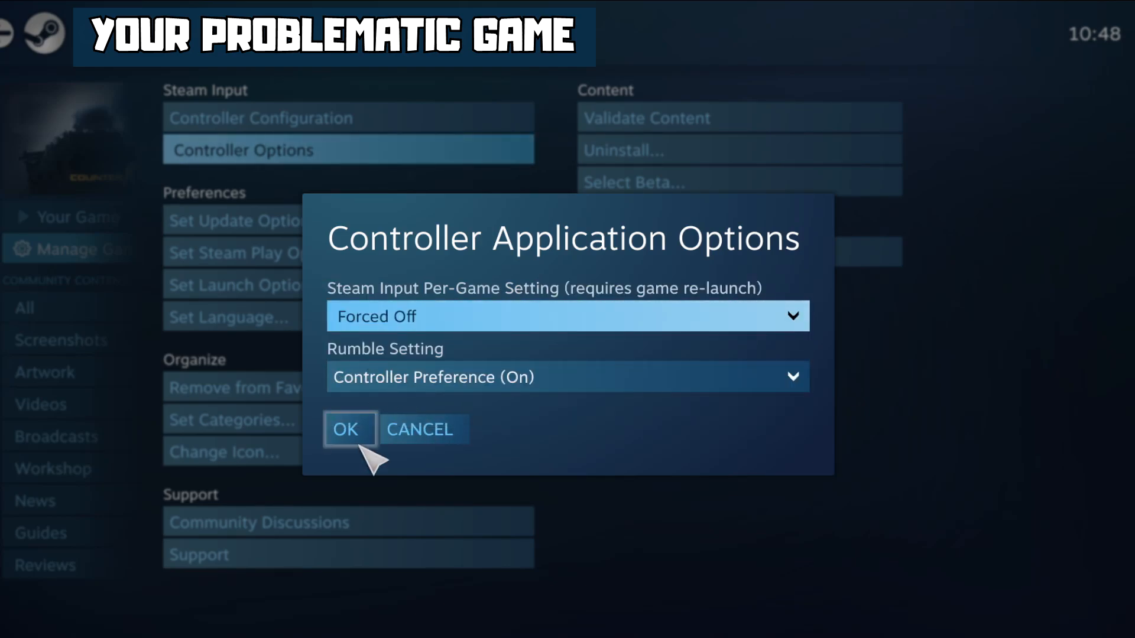
click(348, 429)
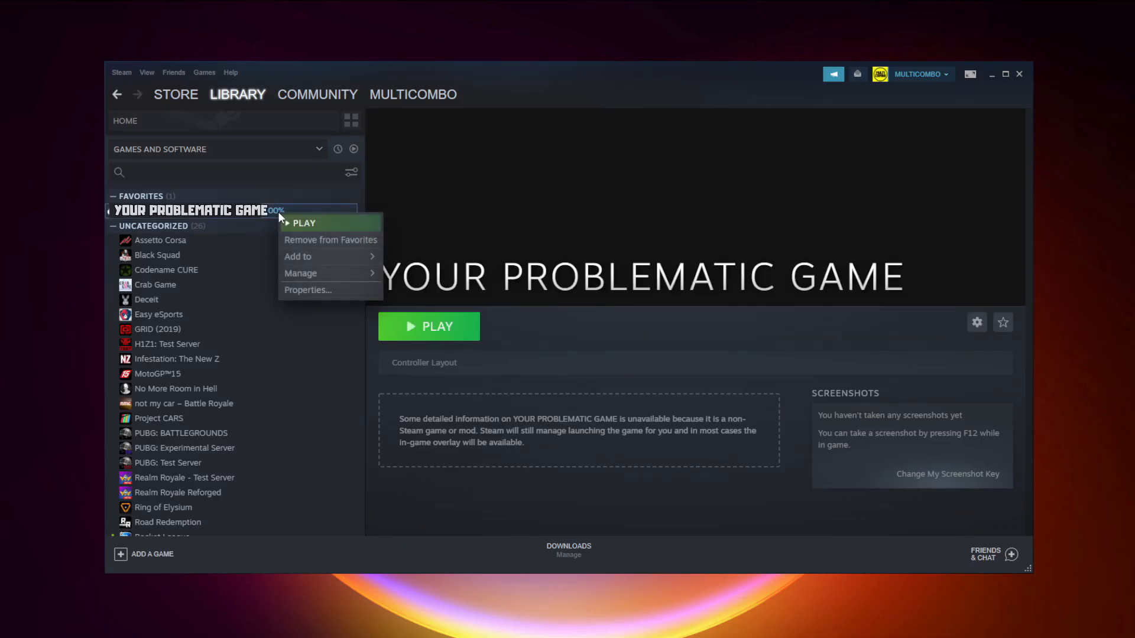
mouse_move(307, 289)
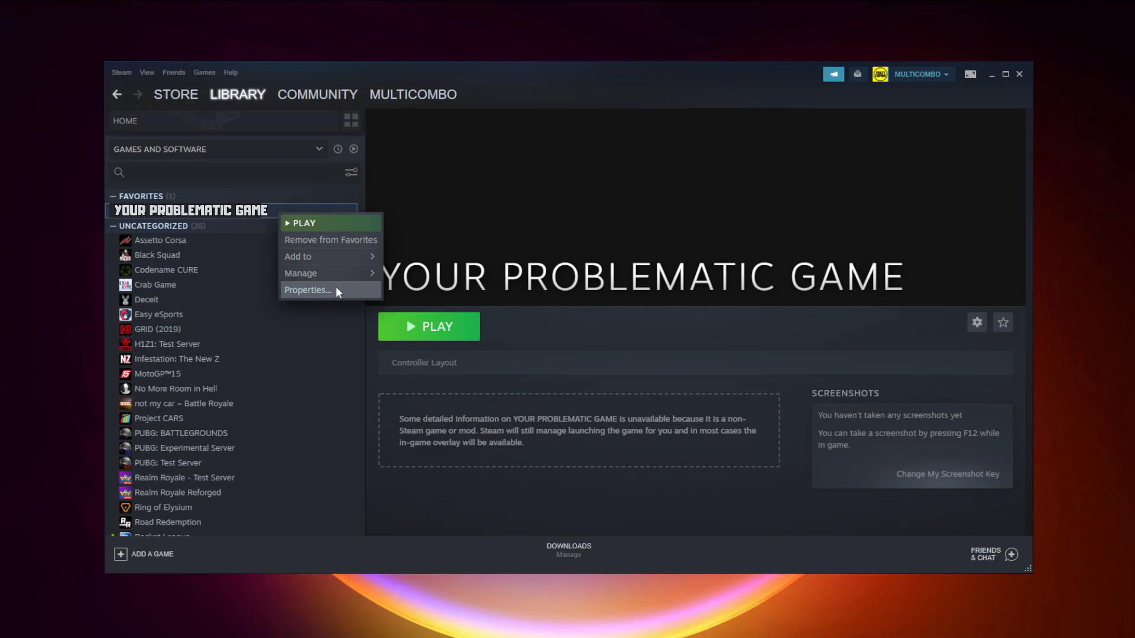
Select Disable Steam Input in the game's Properties Controller section, then close Properties
click(307, 291)
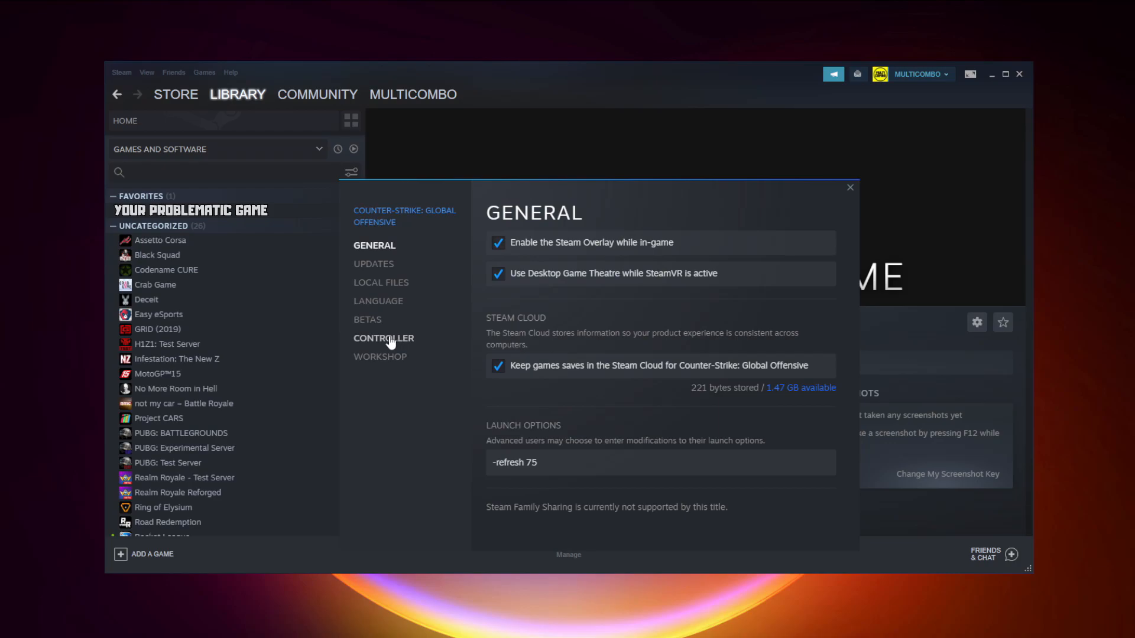
click(384, 338)
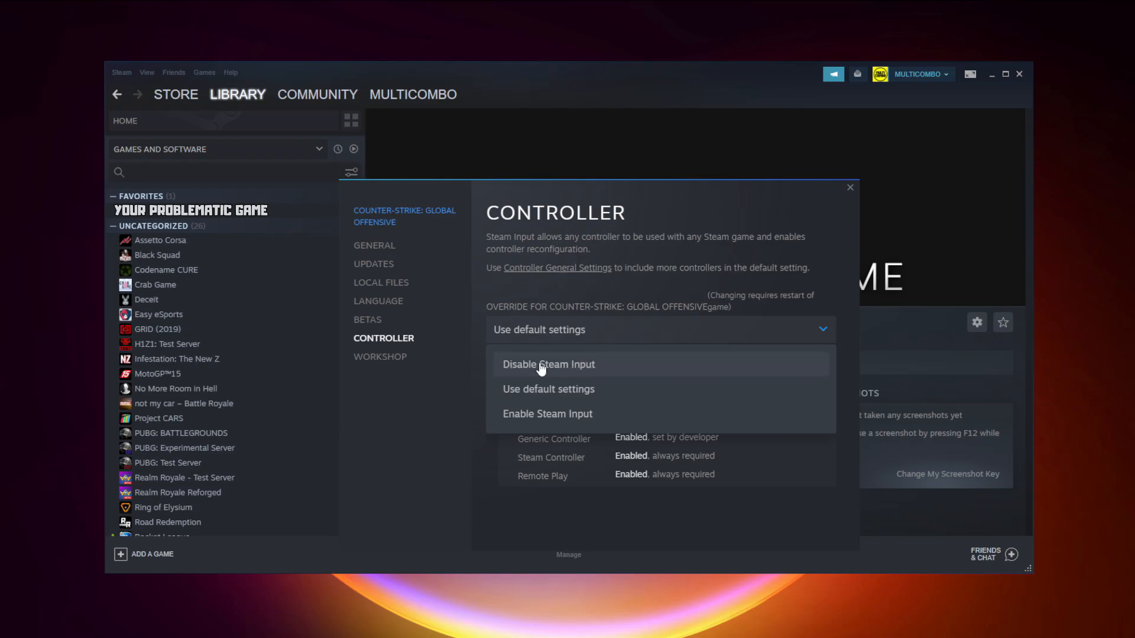
click(548, 364)
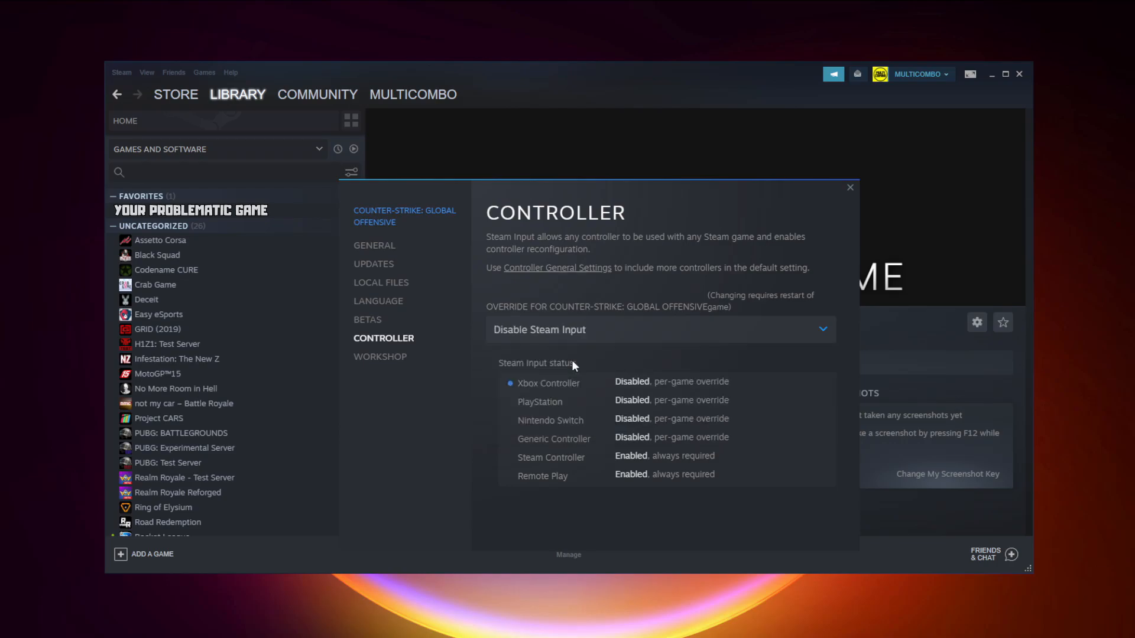
click(849, 187)
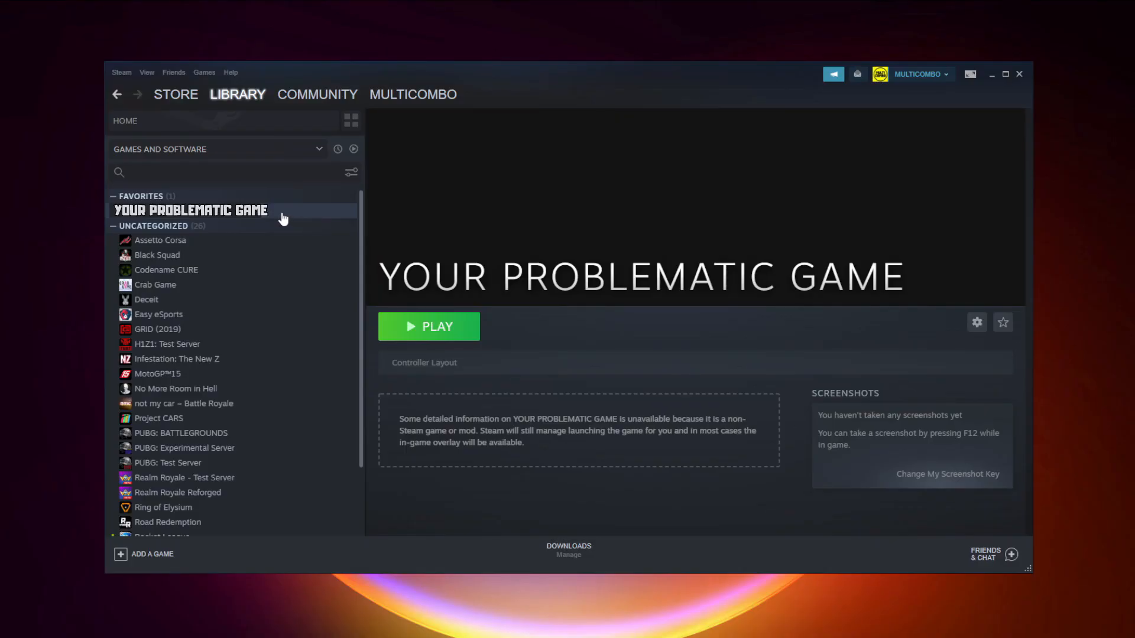
Set the game's Properties controller override to Enable Steam Input, then close Properties
right_click(190, 210)
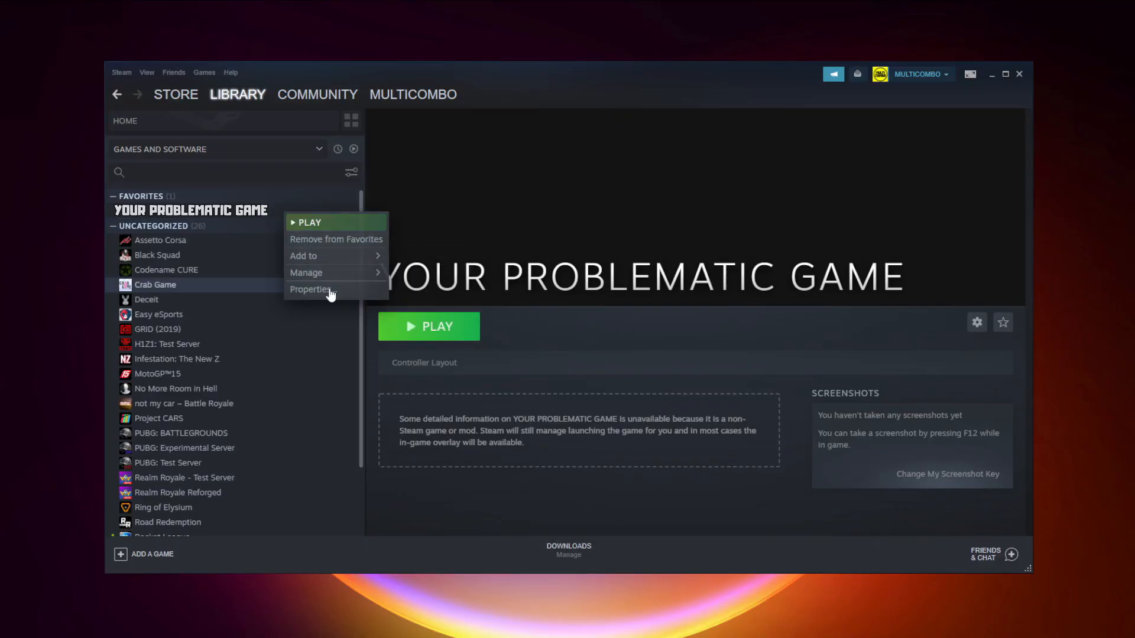
click(312, 290)
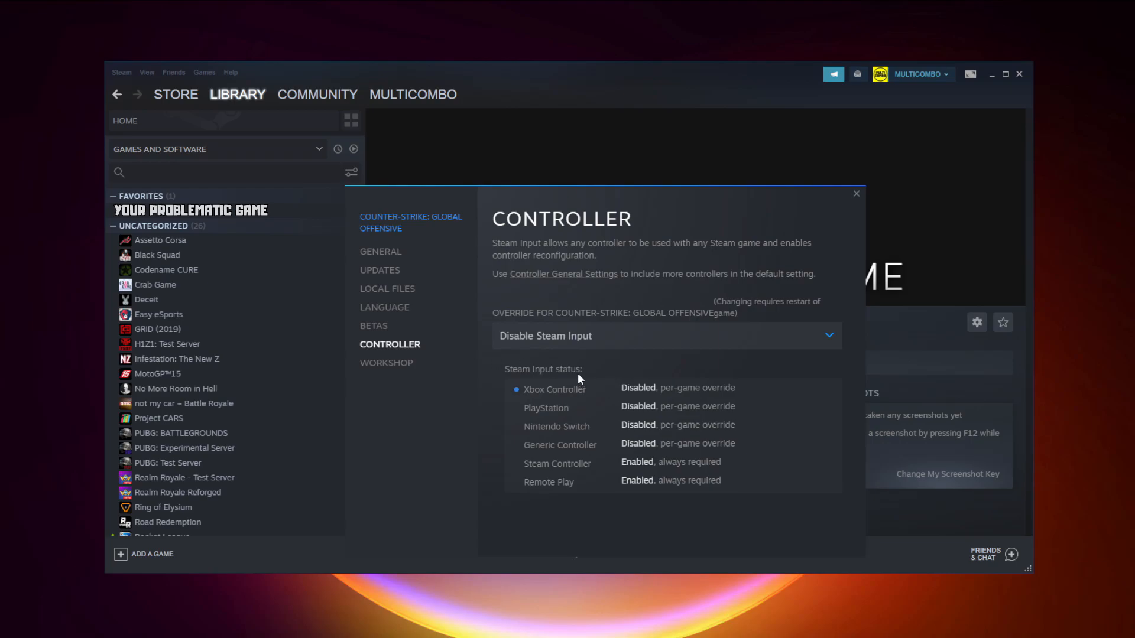
click(664, 336)
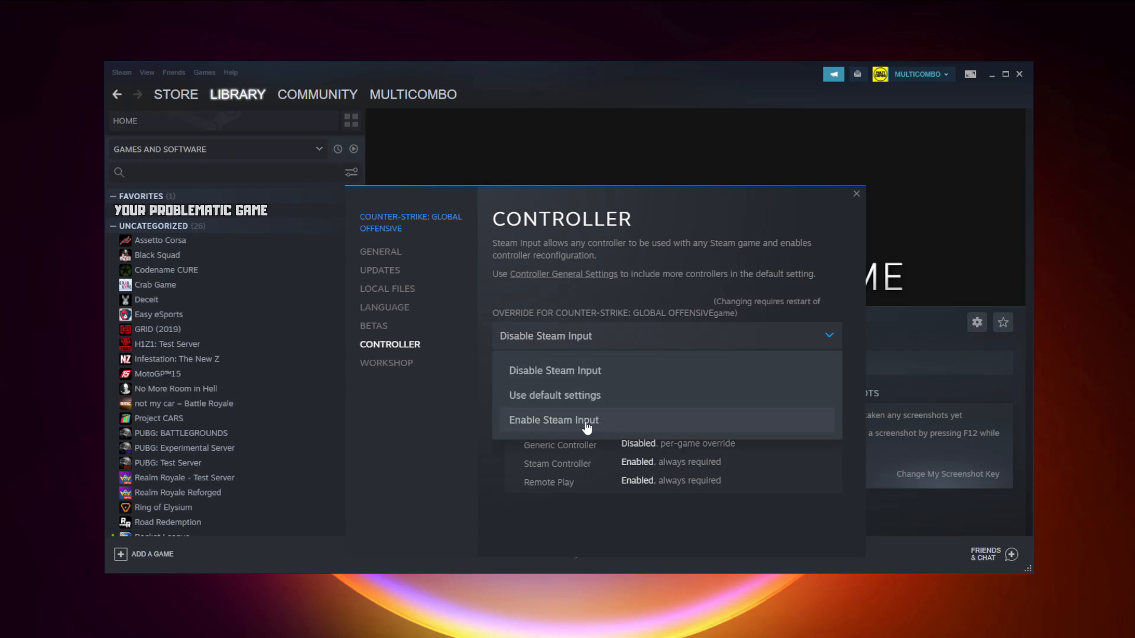
mouse_move(628, 426)
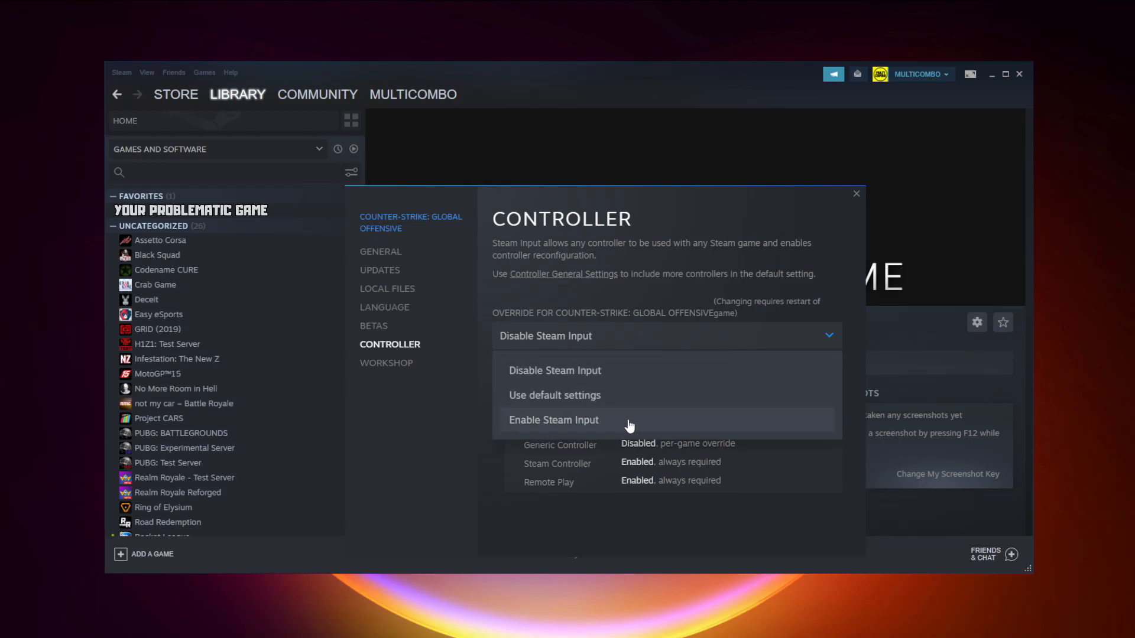
click(554, 419)
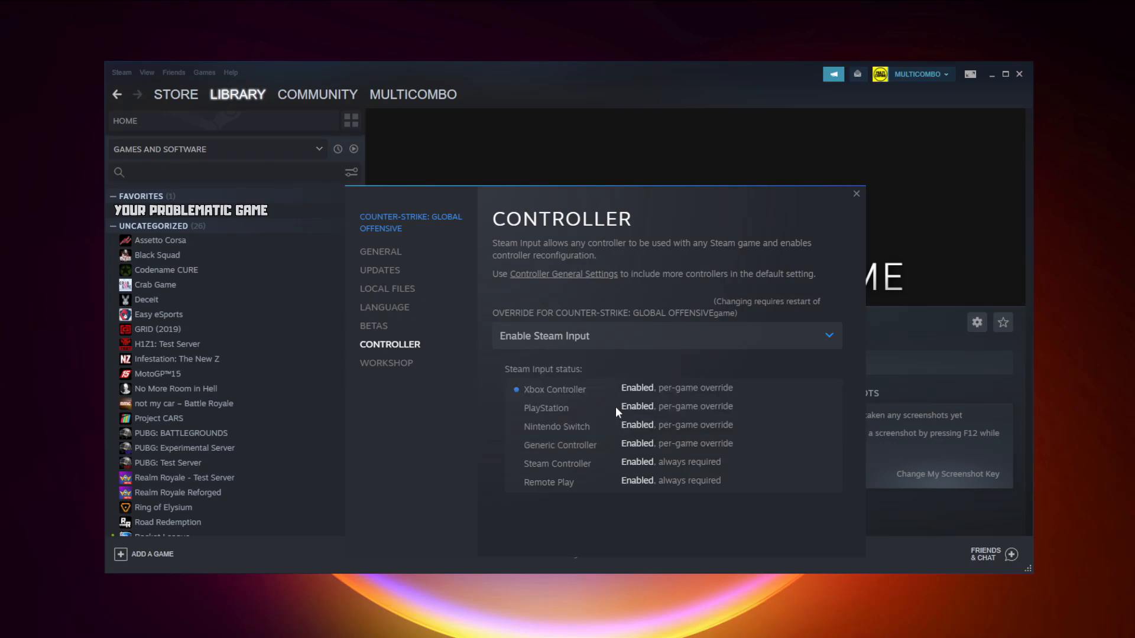
click(856, 193)
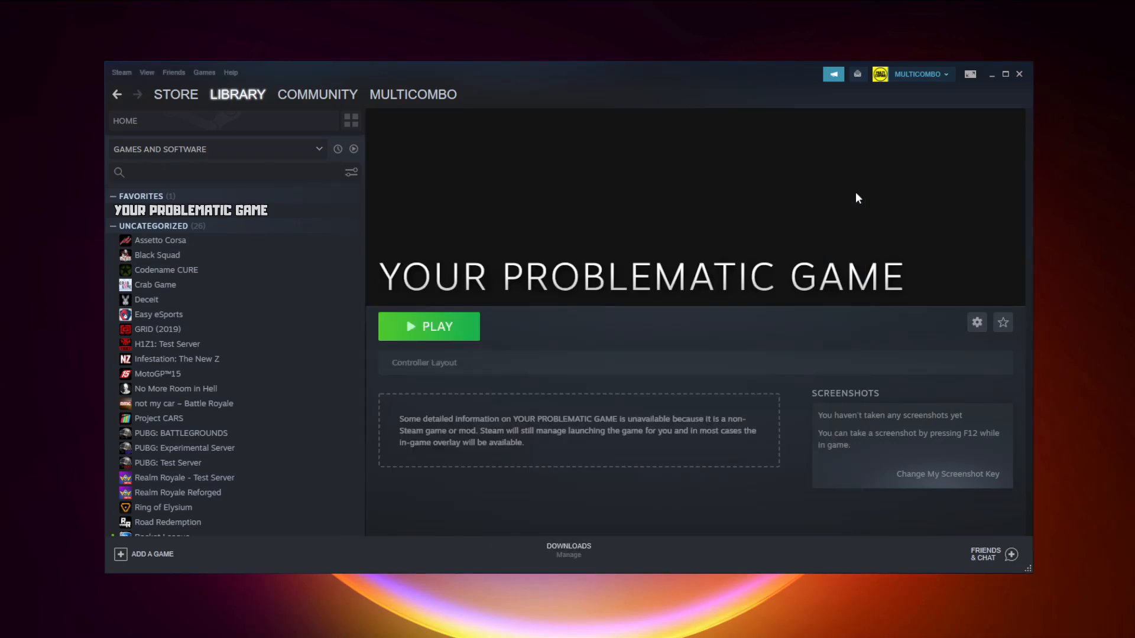
click(428, 326)
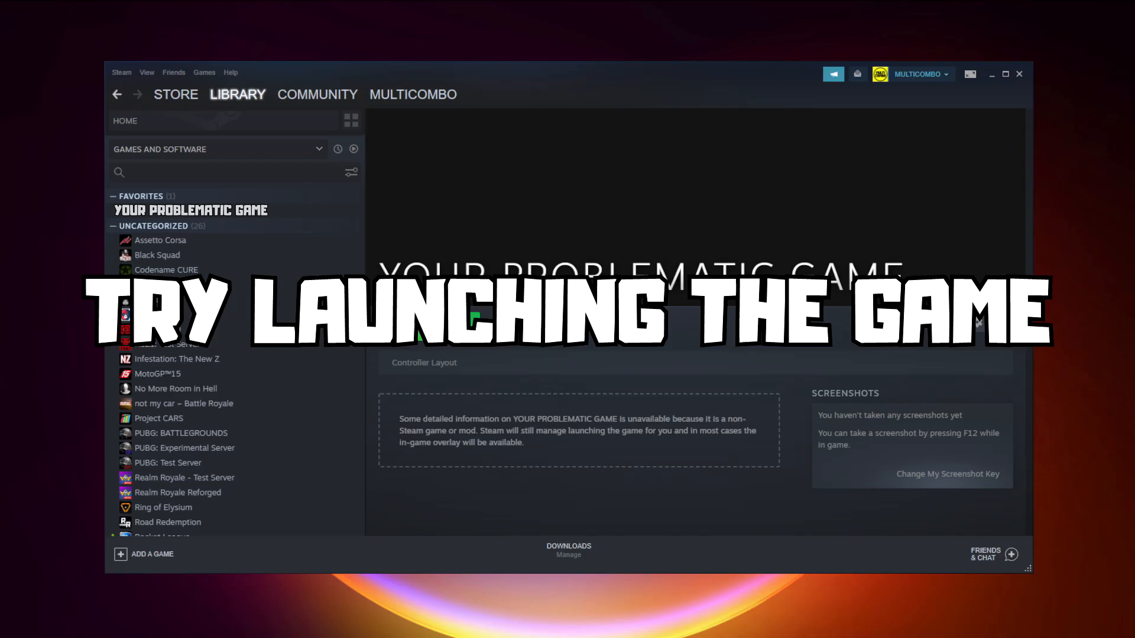